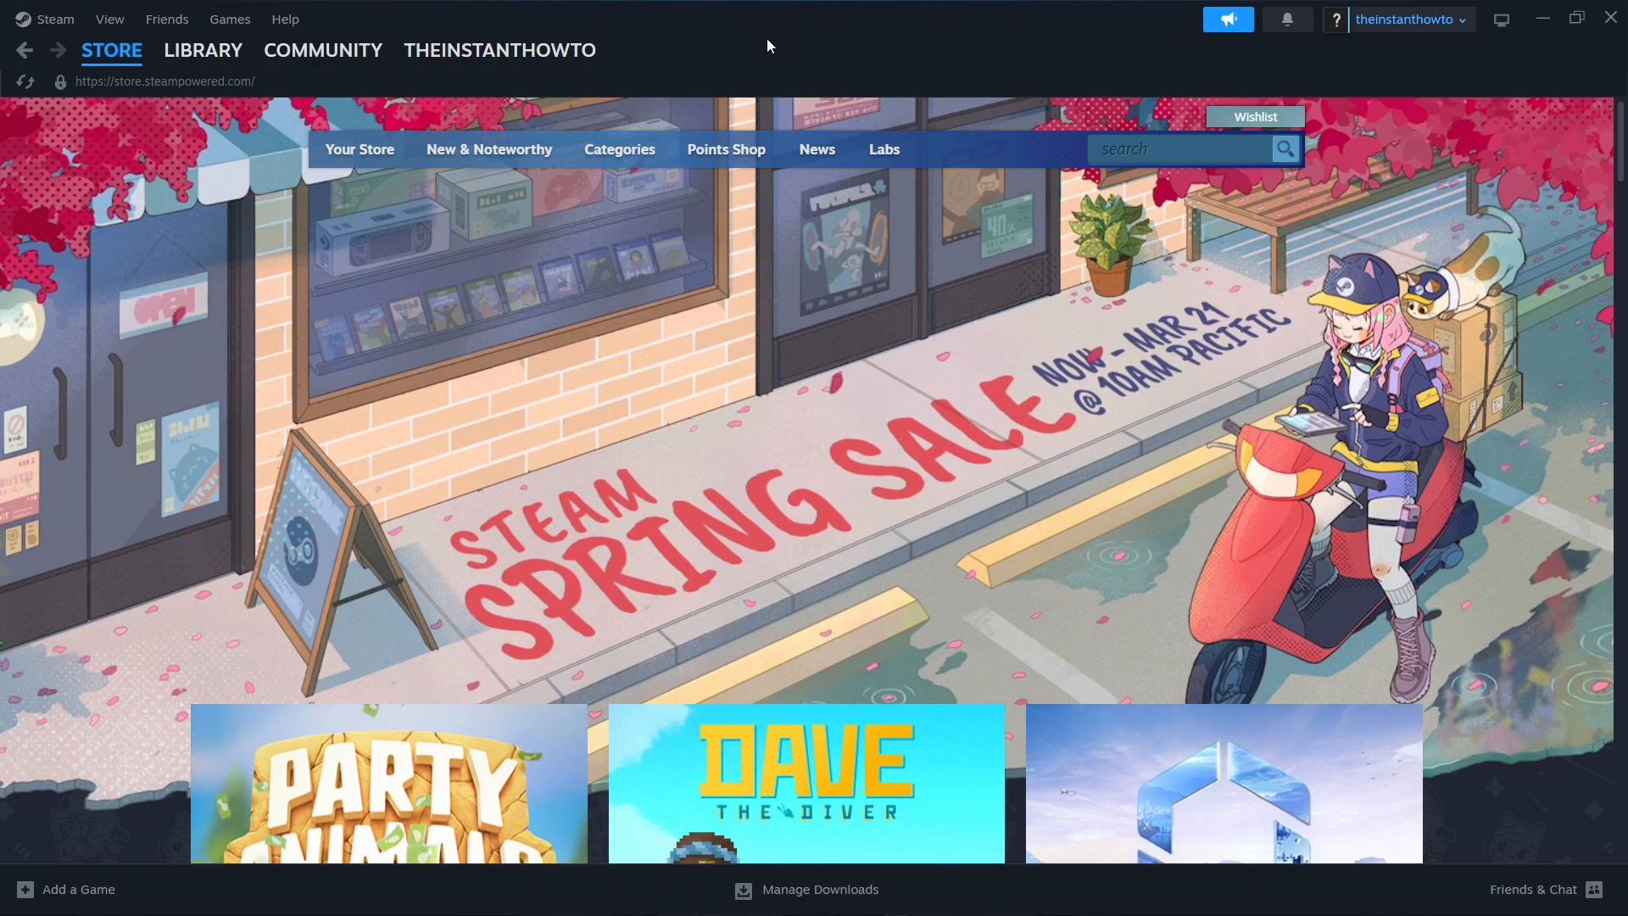
mouse_move(41, 19)
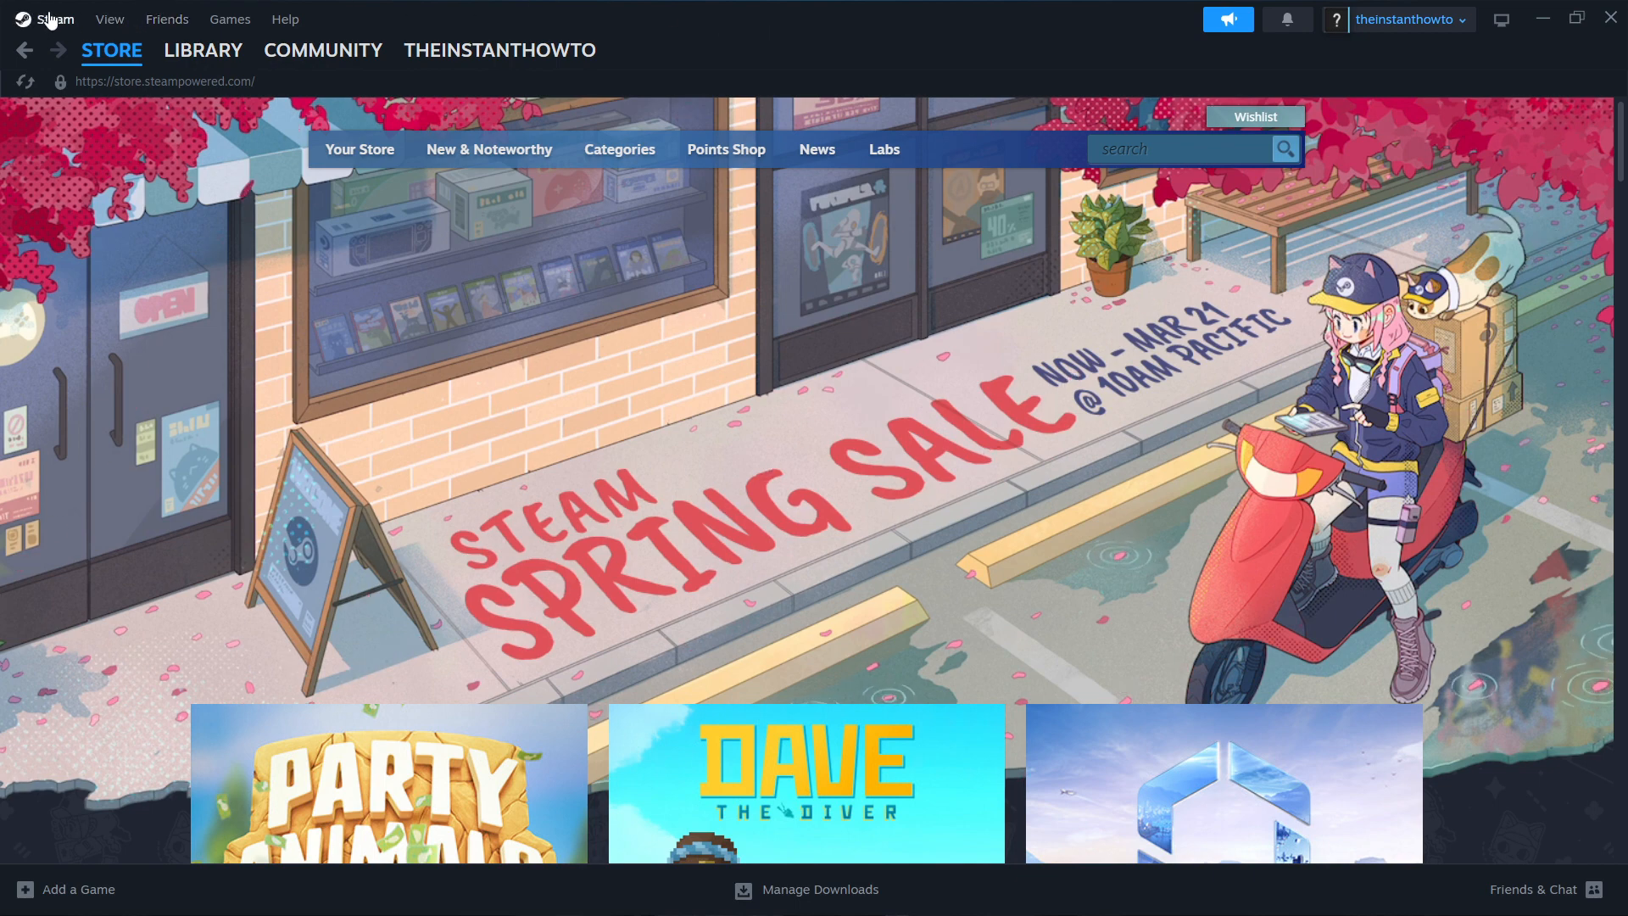
mouse_move(962, 61)
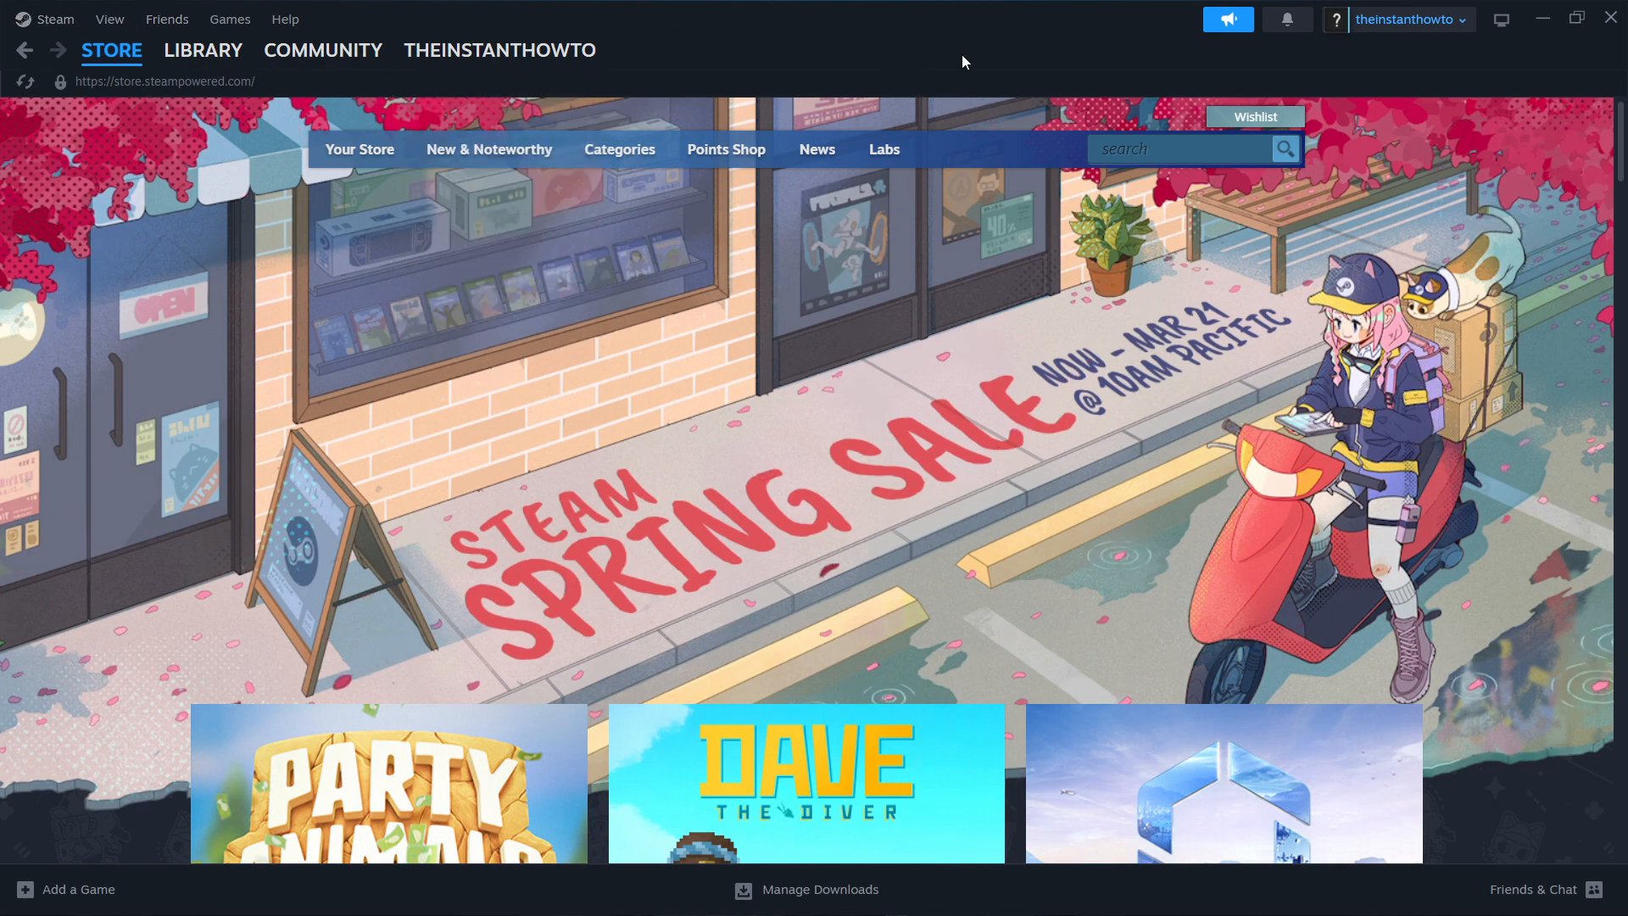
mouse_move(1033, 58)
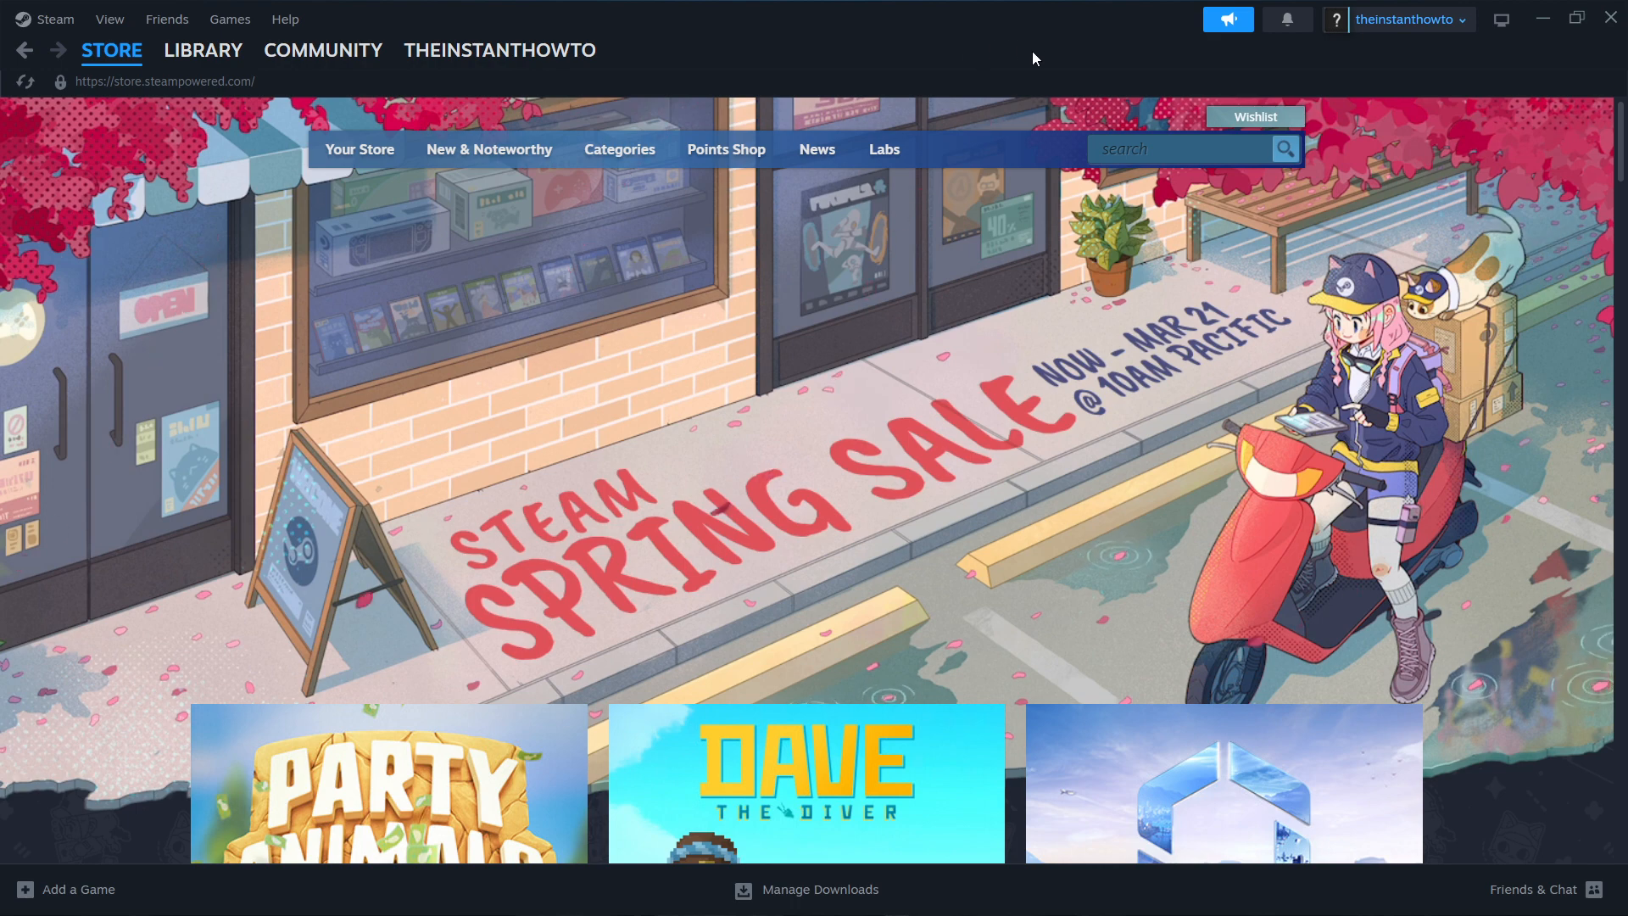
mouse_move(1408, 18)
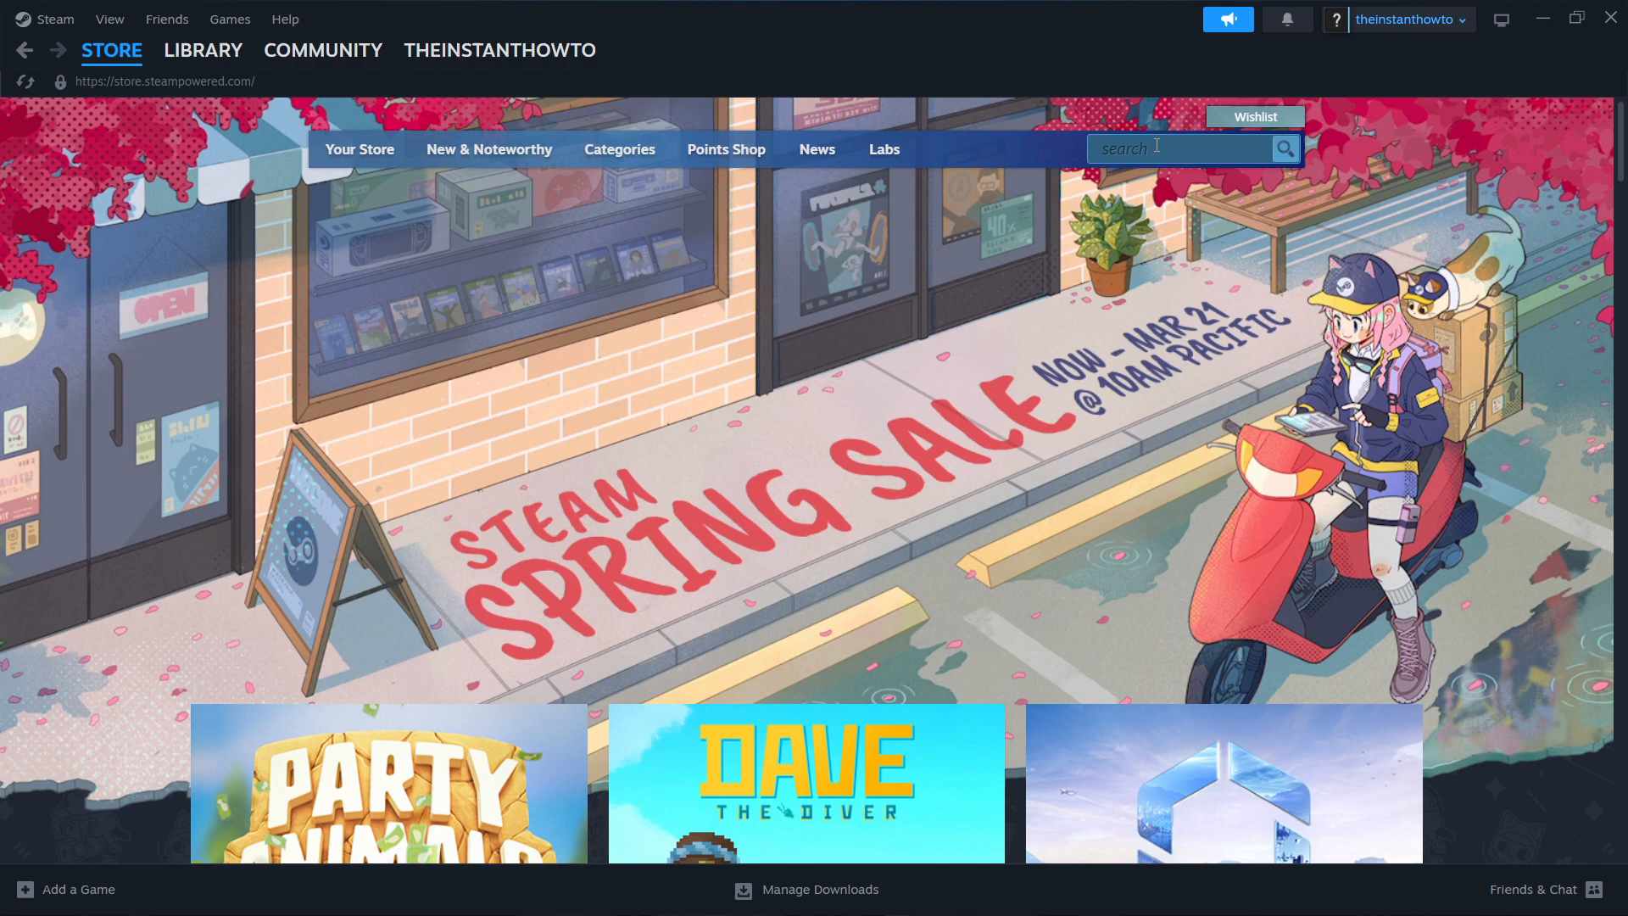
Search the Steam store for 'the forest'.
type("the forest")
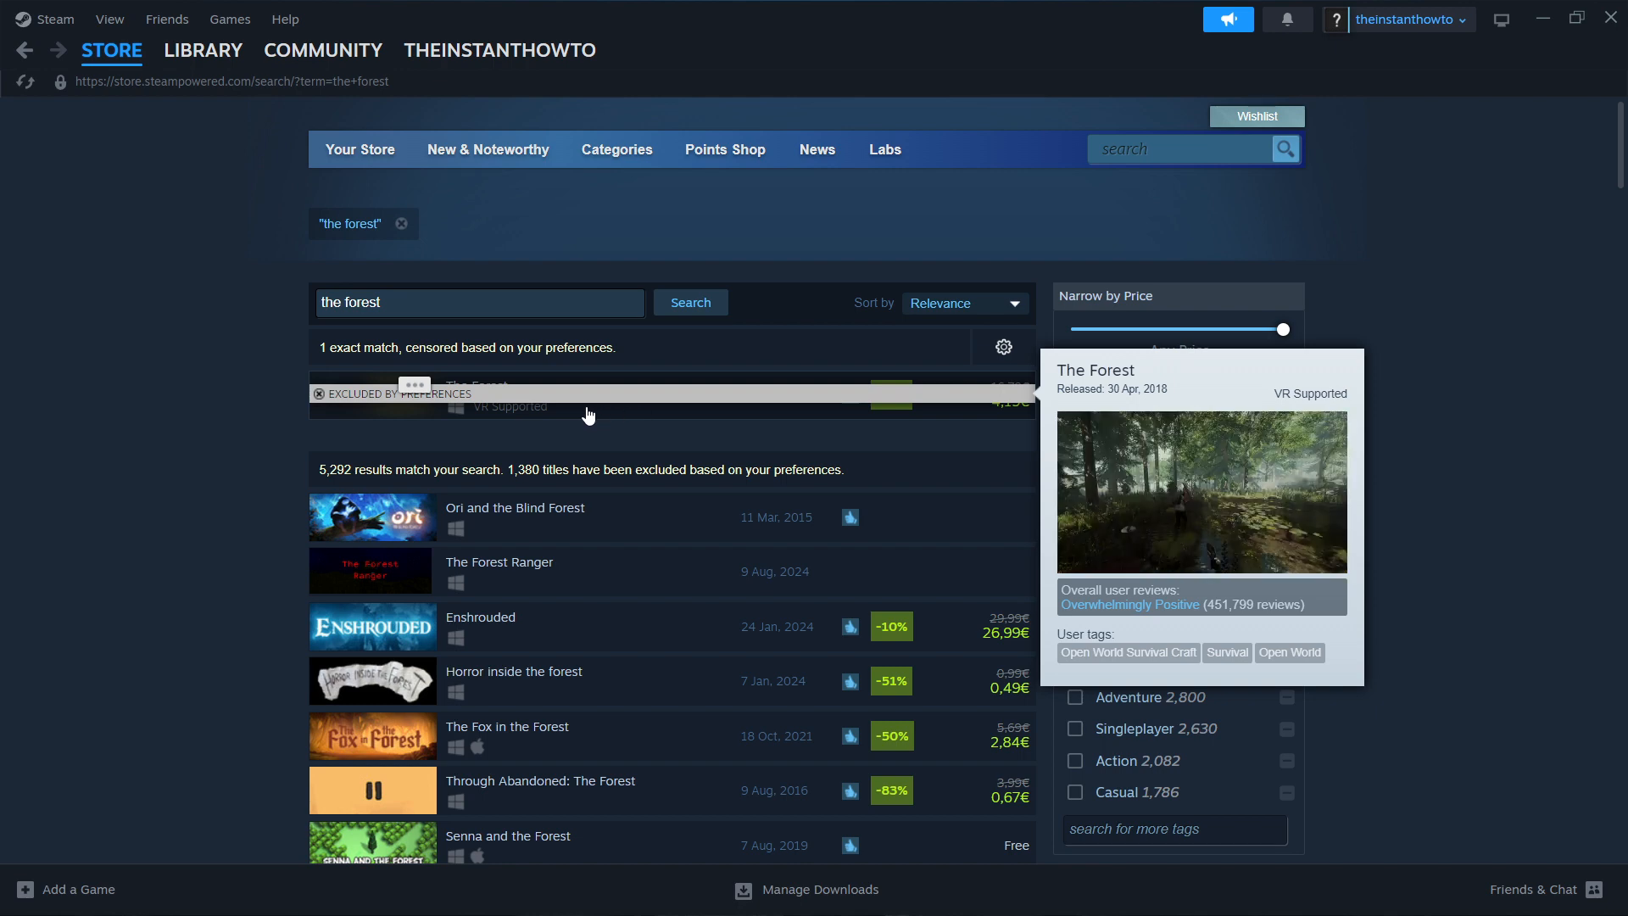
Open The Forest from the results and pass the mature-content age check.
left_click(473, 400)
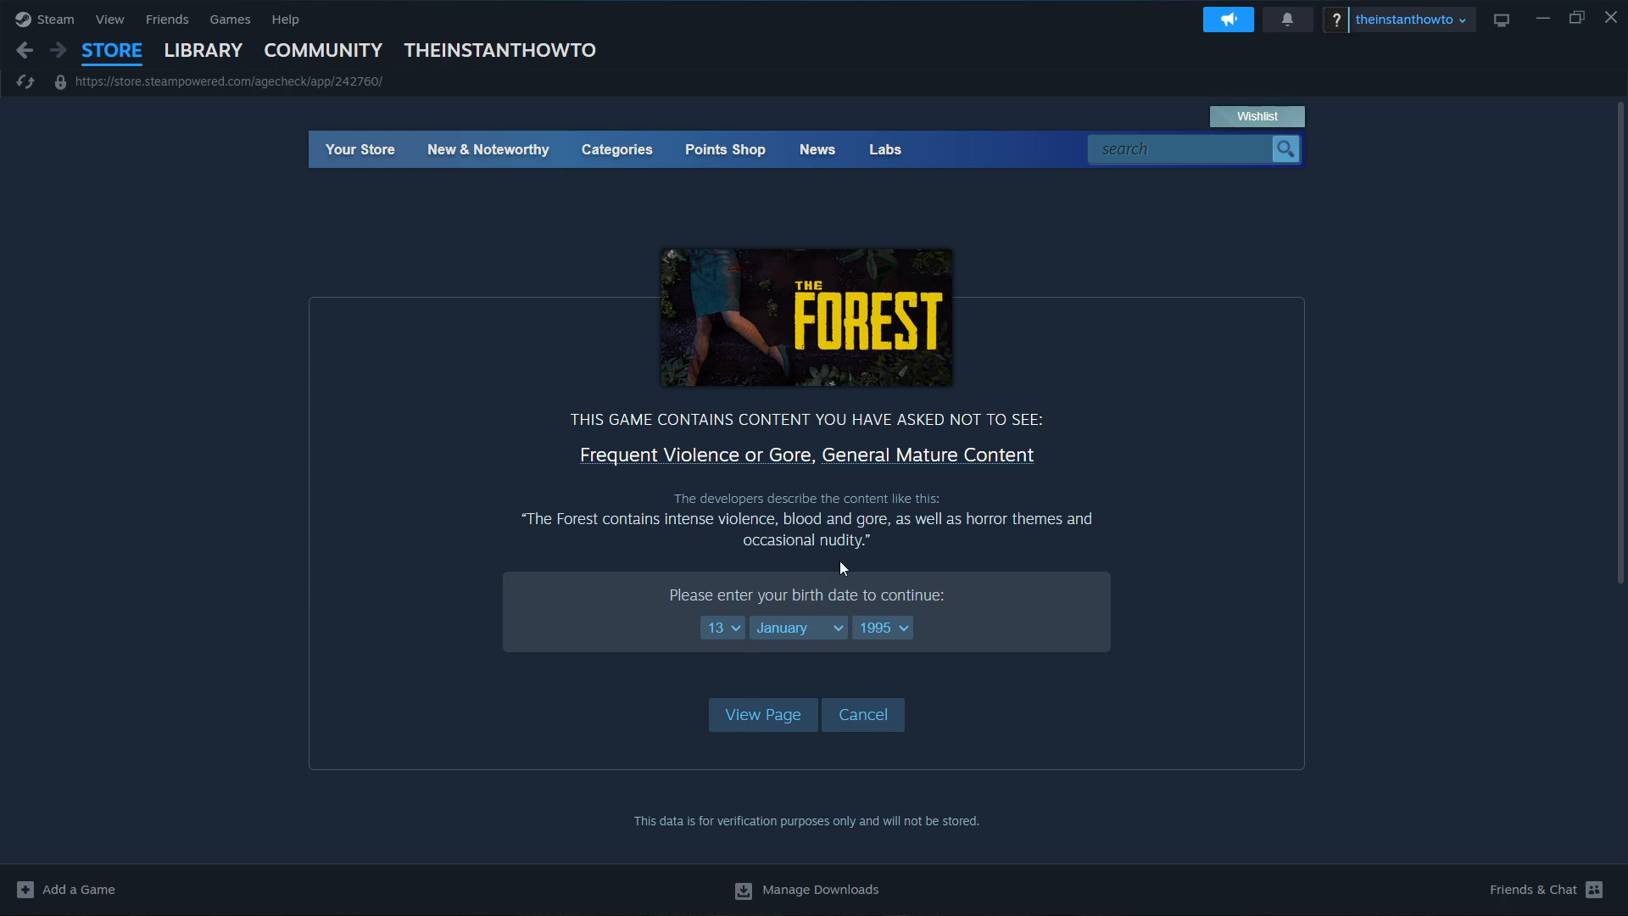
mouse_move(702, 551)
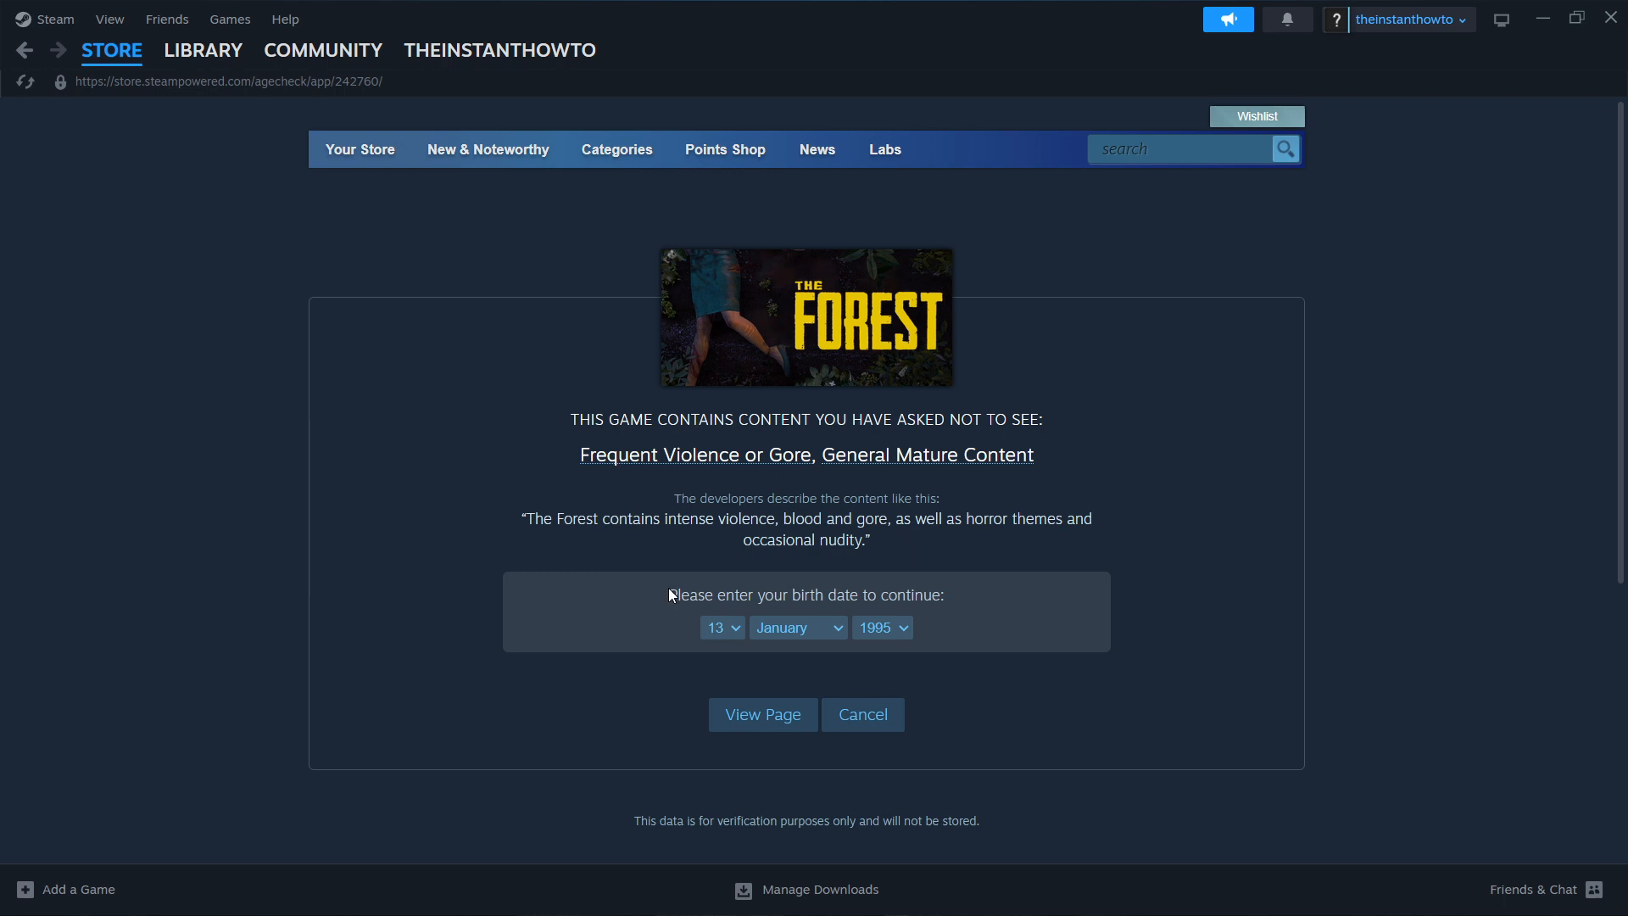
mouse_move(781, 634)
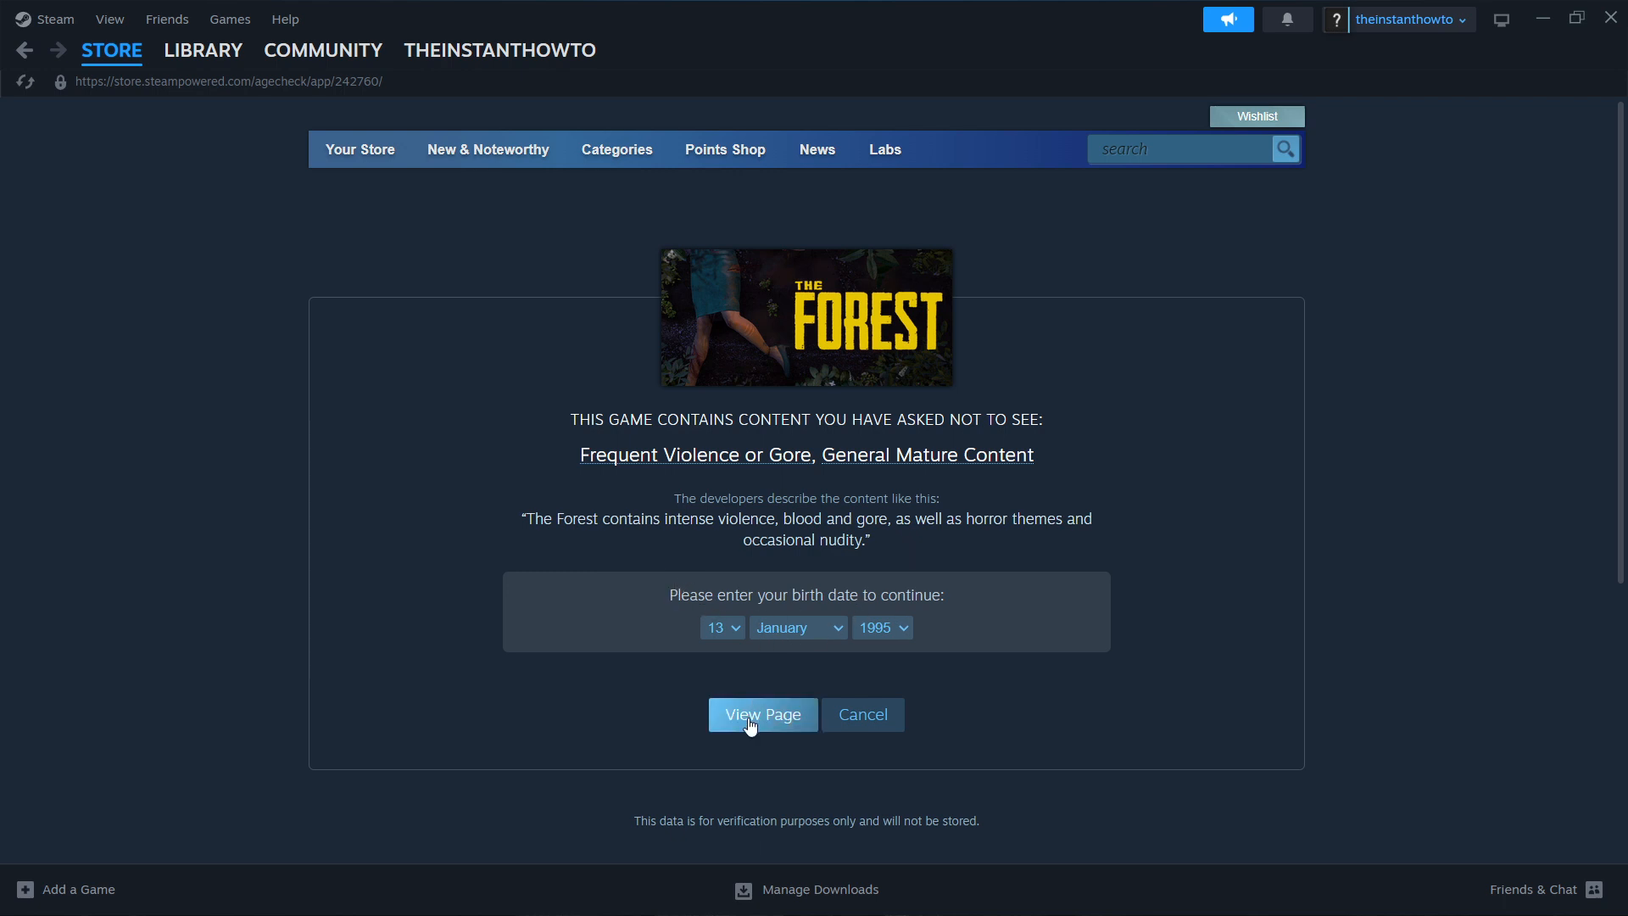
left_click(762, 714)
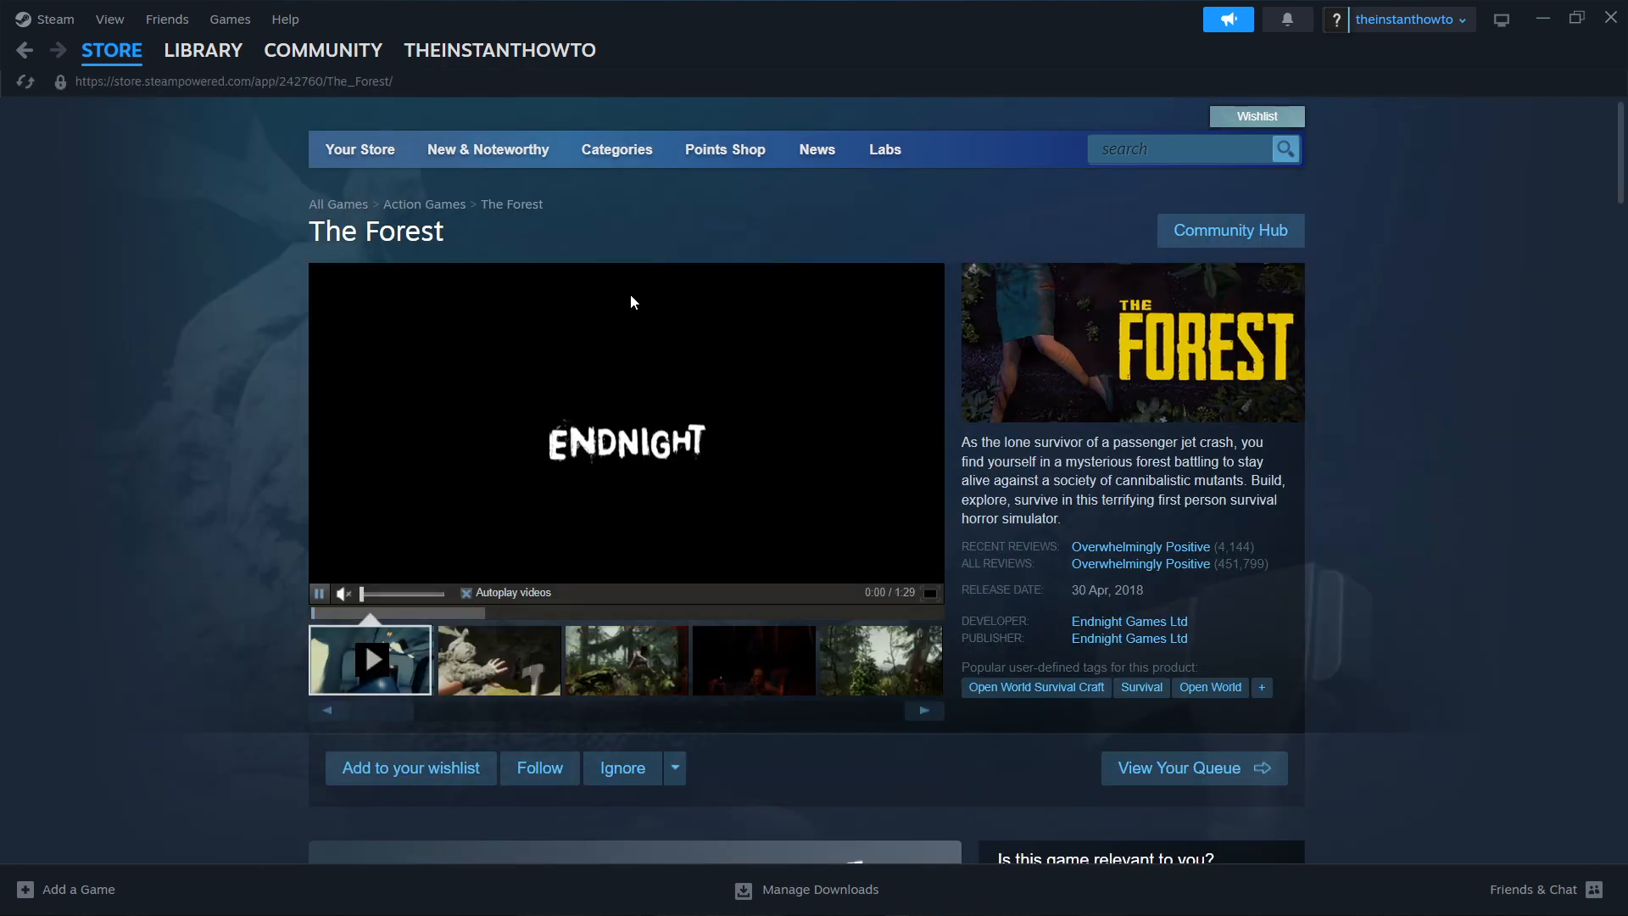
Scroll to the Buy The Forest section showing -75% at 4,19€.
scroll("down", 3)
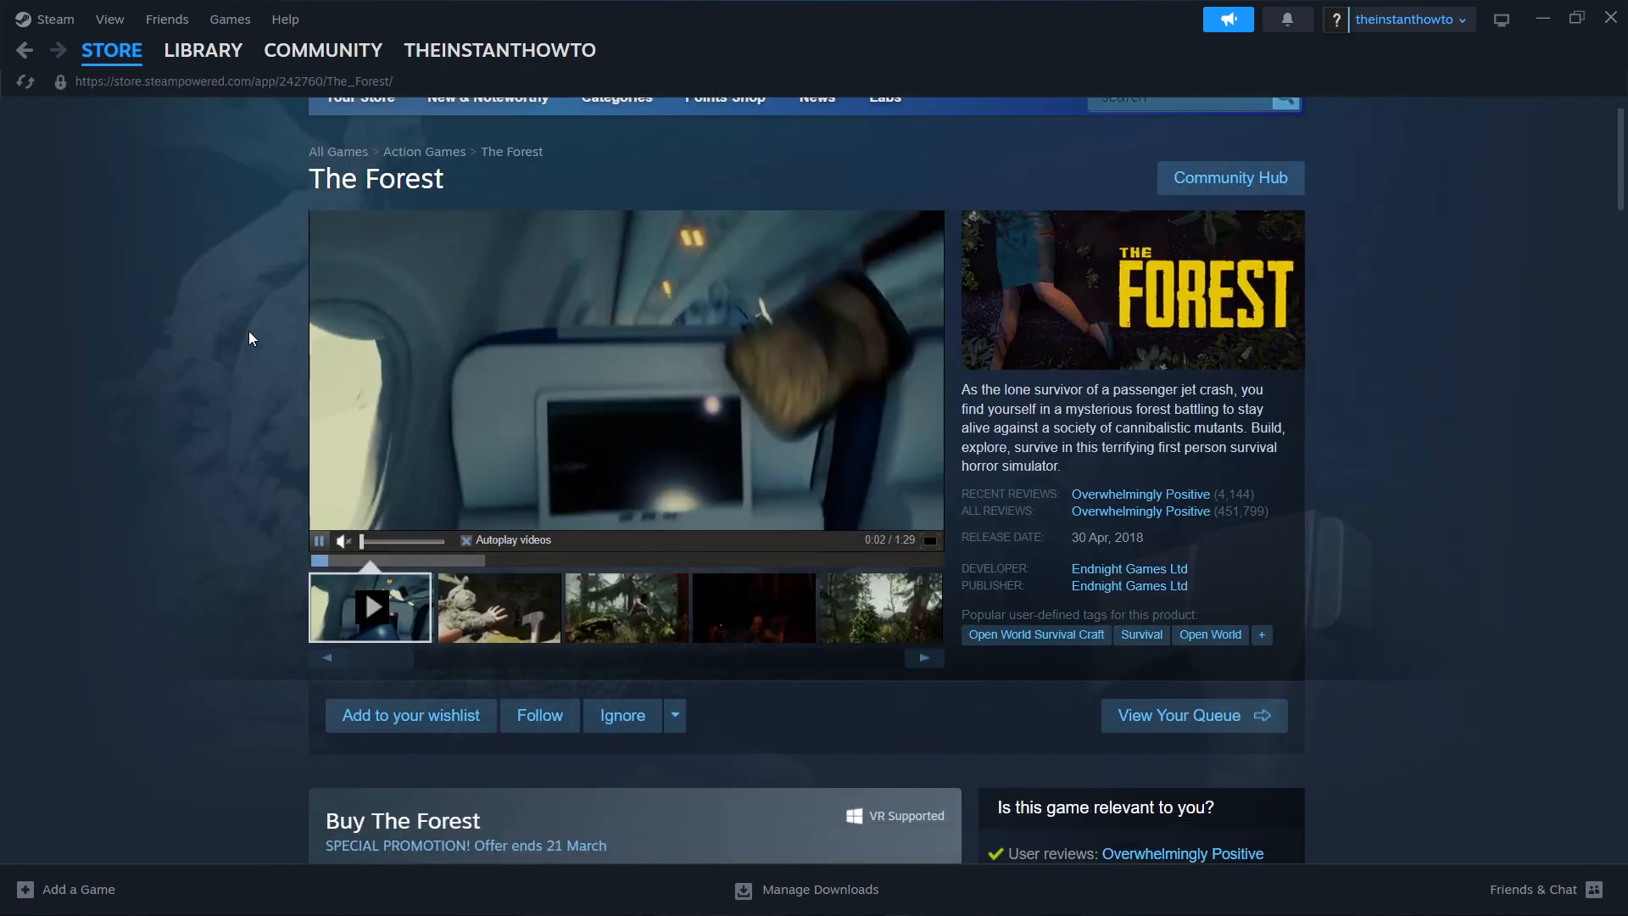
scroll("down", 3)
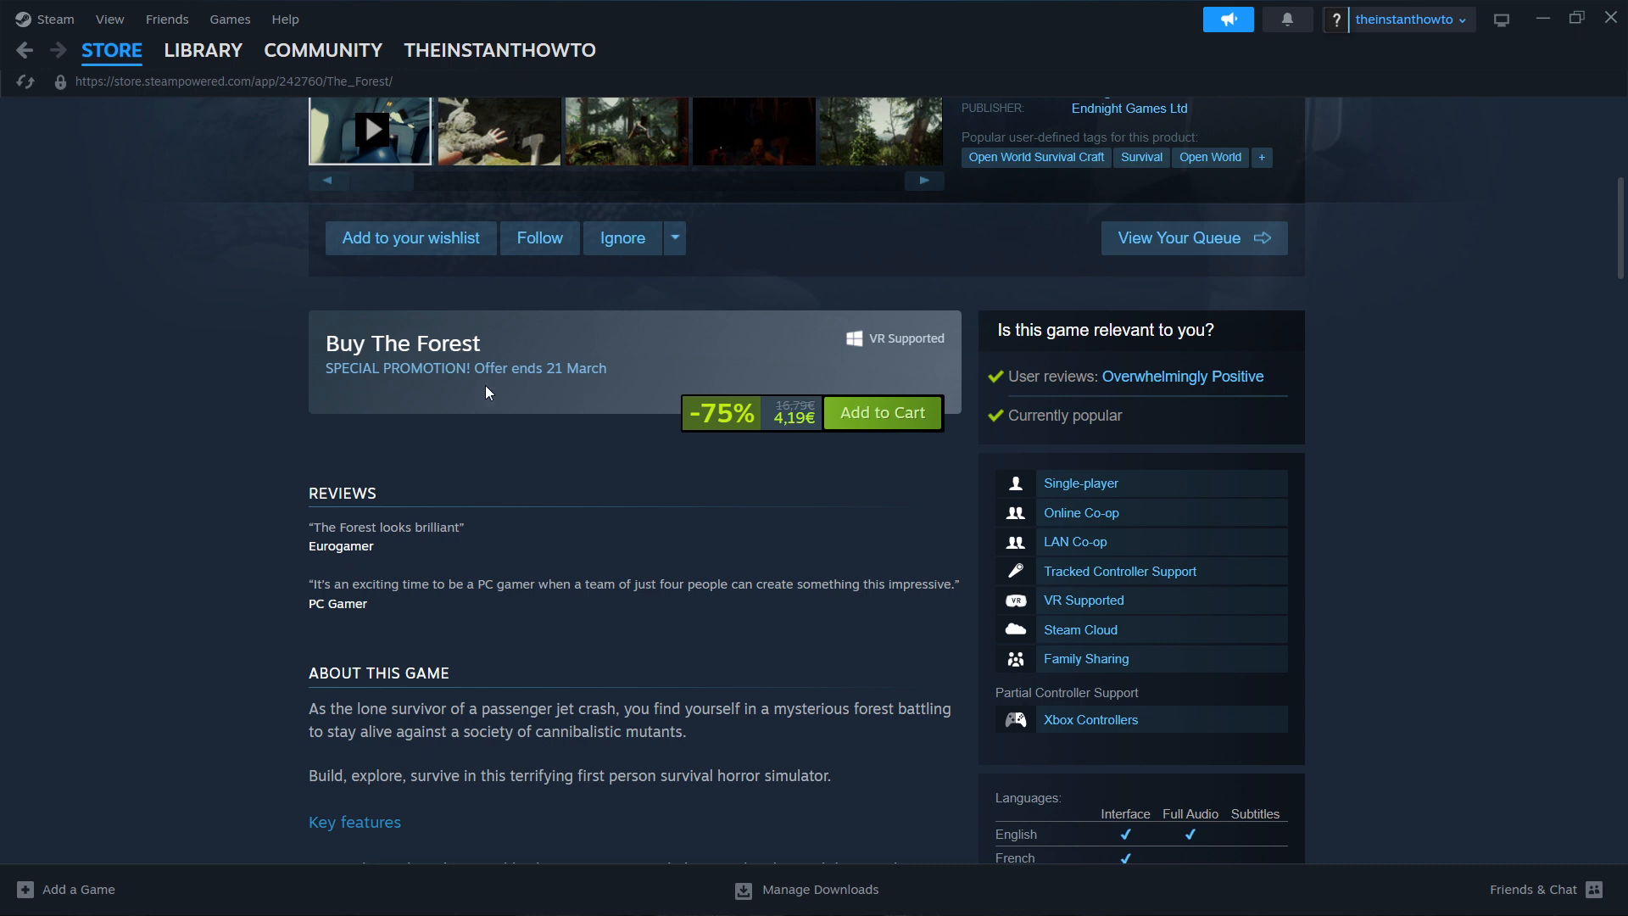
mouse_move(665, 283)
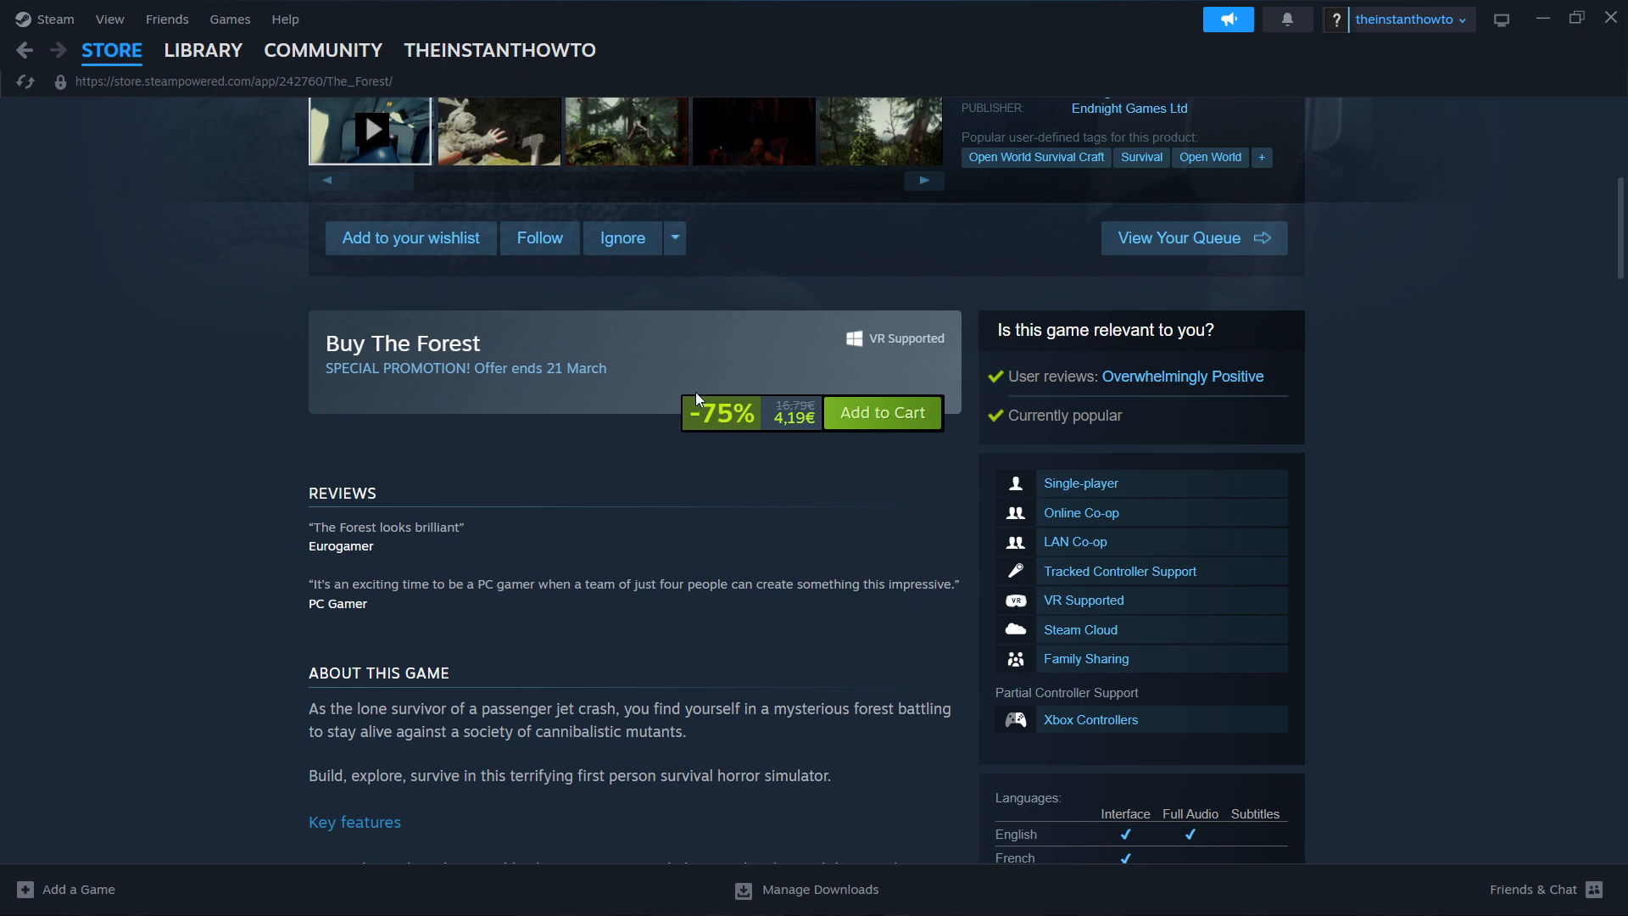
mouse_move(882, 412)
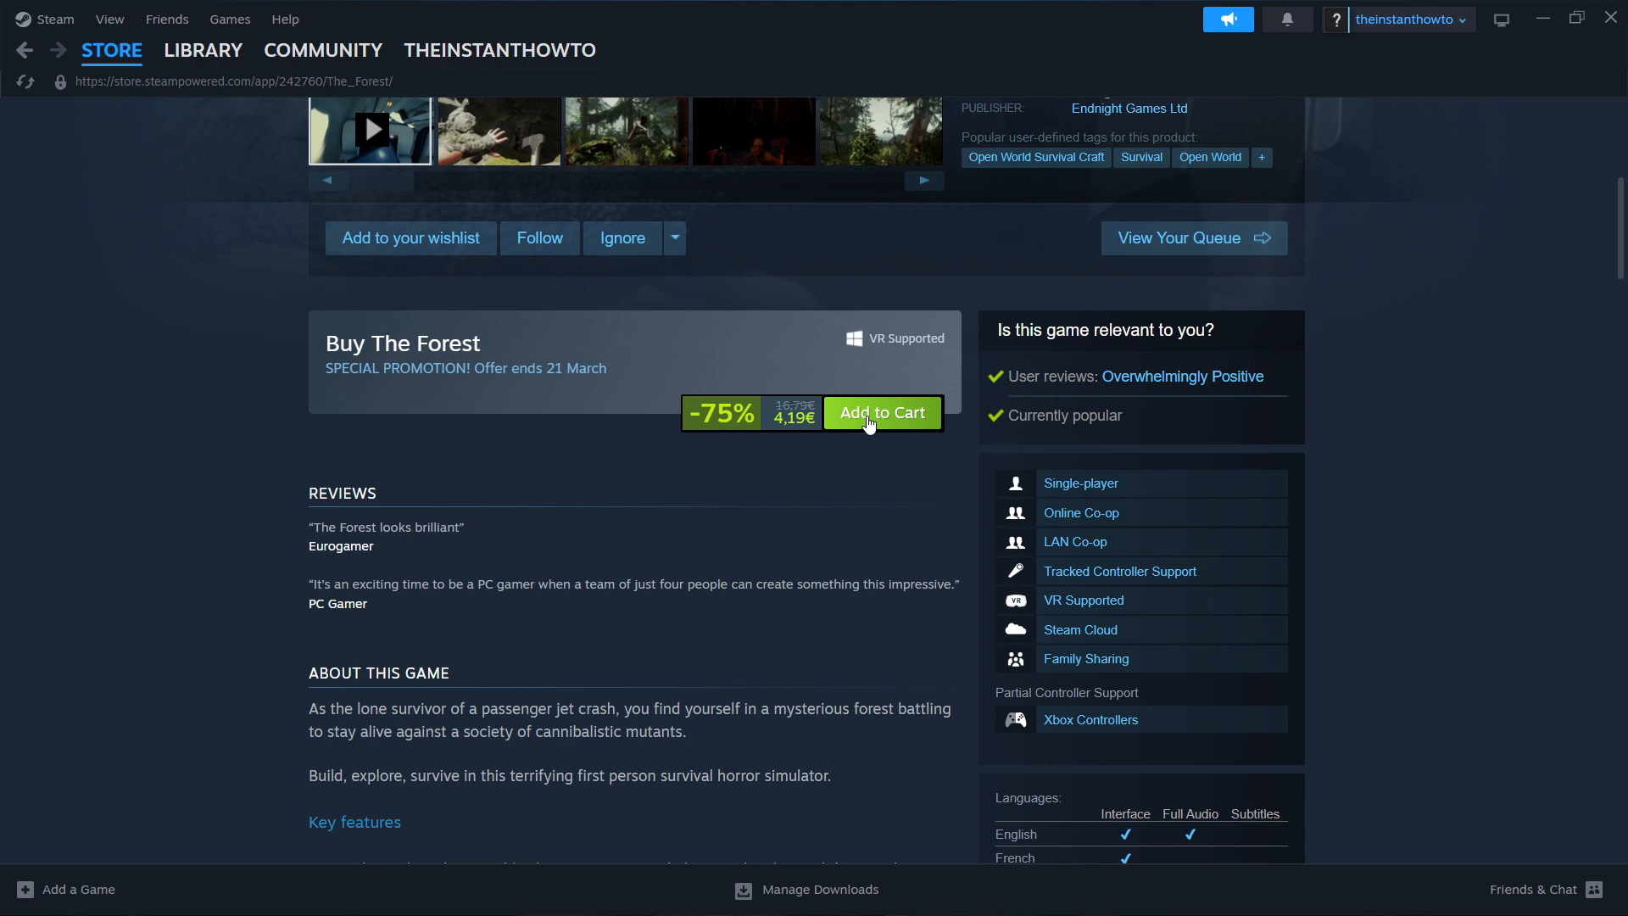
Add The Forest to the cart and view the cart totalling 4,19€.
left_click(882, 412)
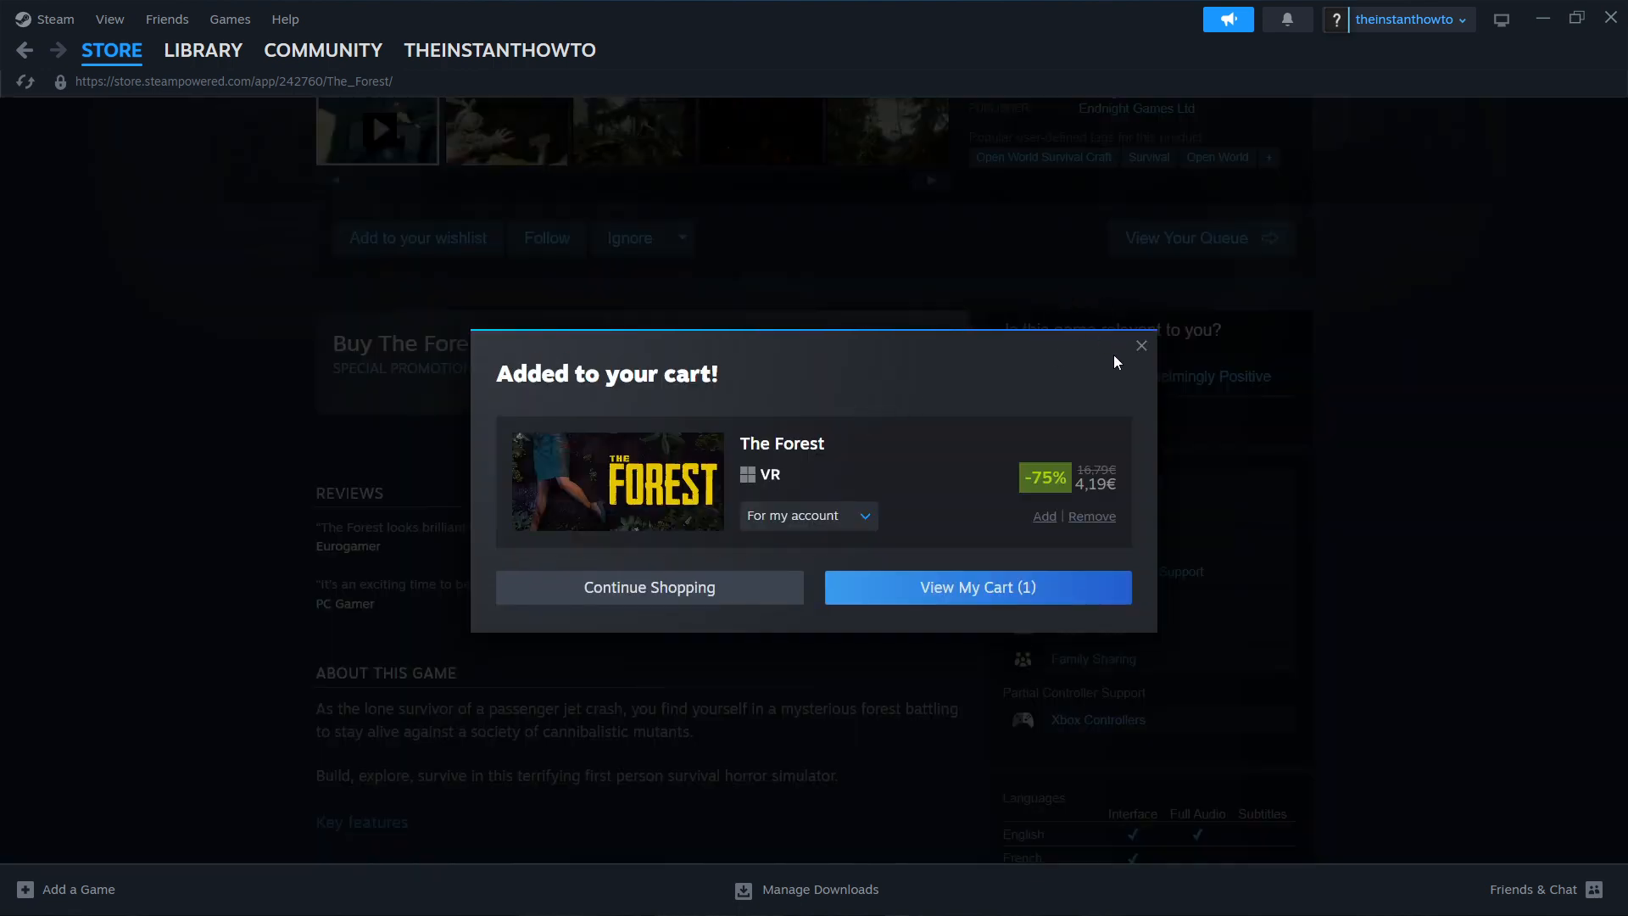
mouse_move(977, 587)
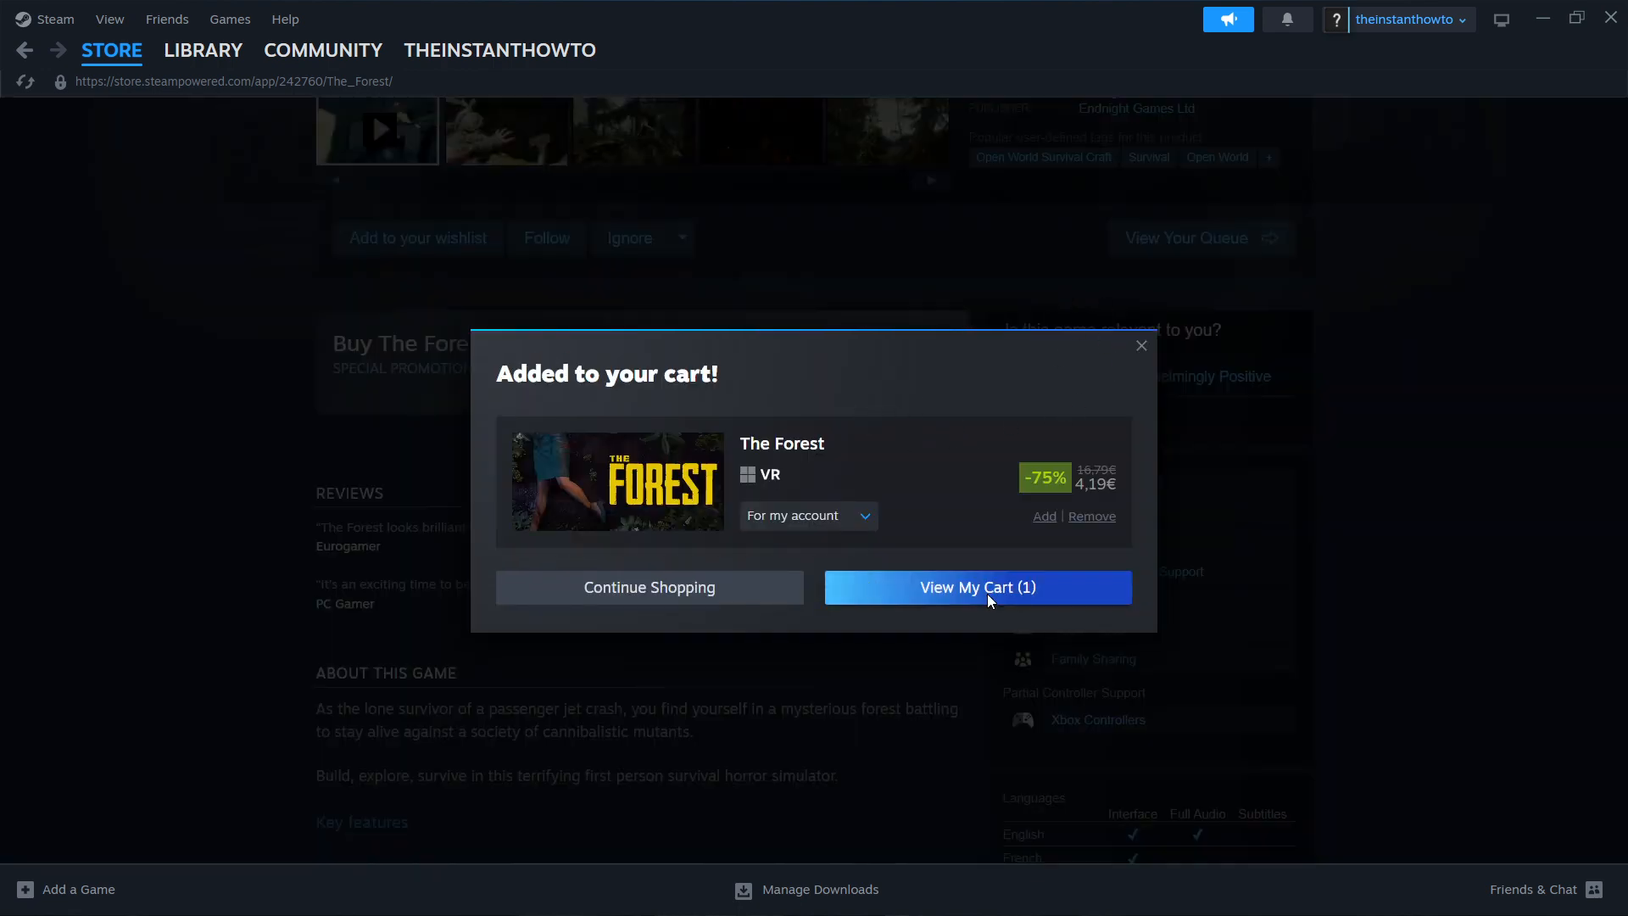
left_click(977, 587)
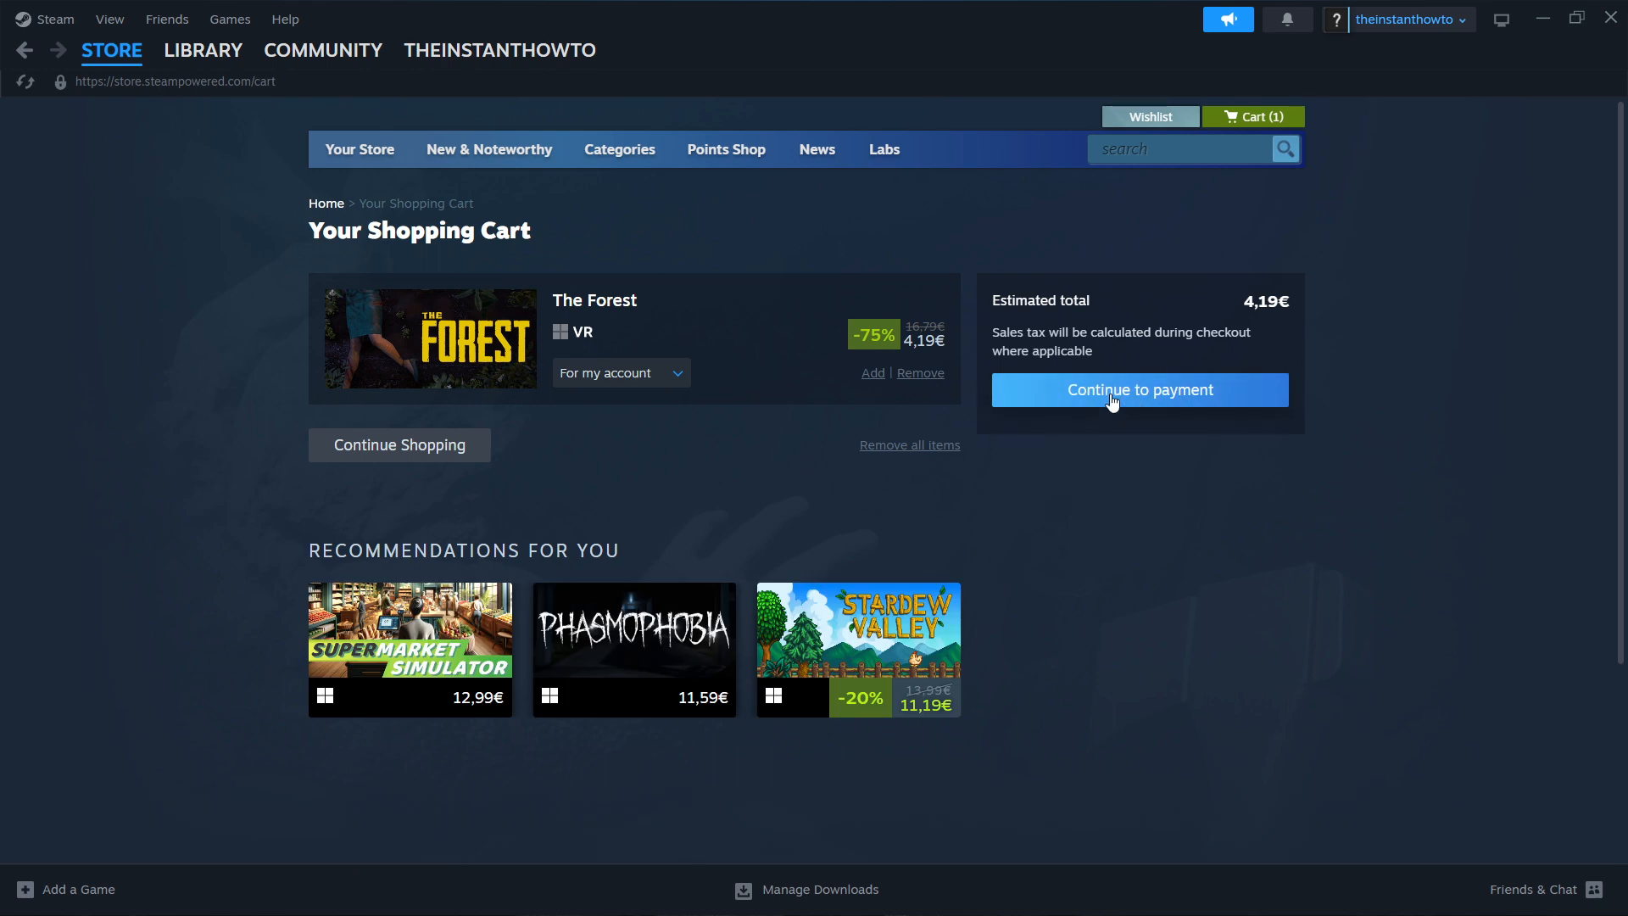
Continue to payment and choose PayPal as the payment method.
left_click(1138, 390)
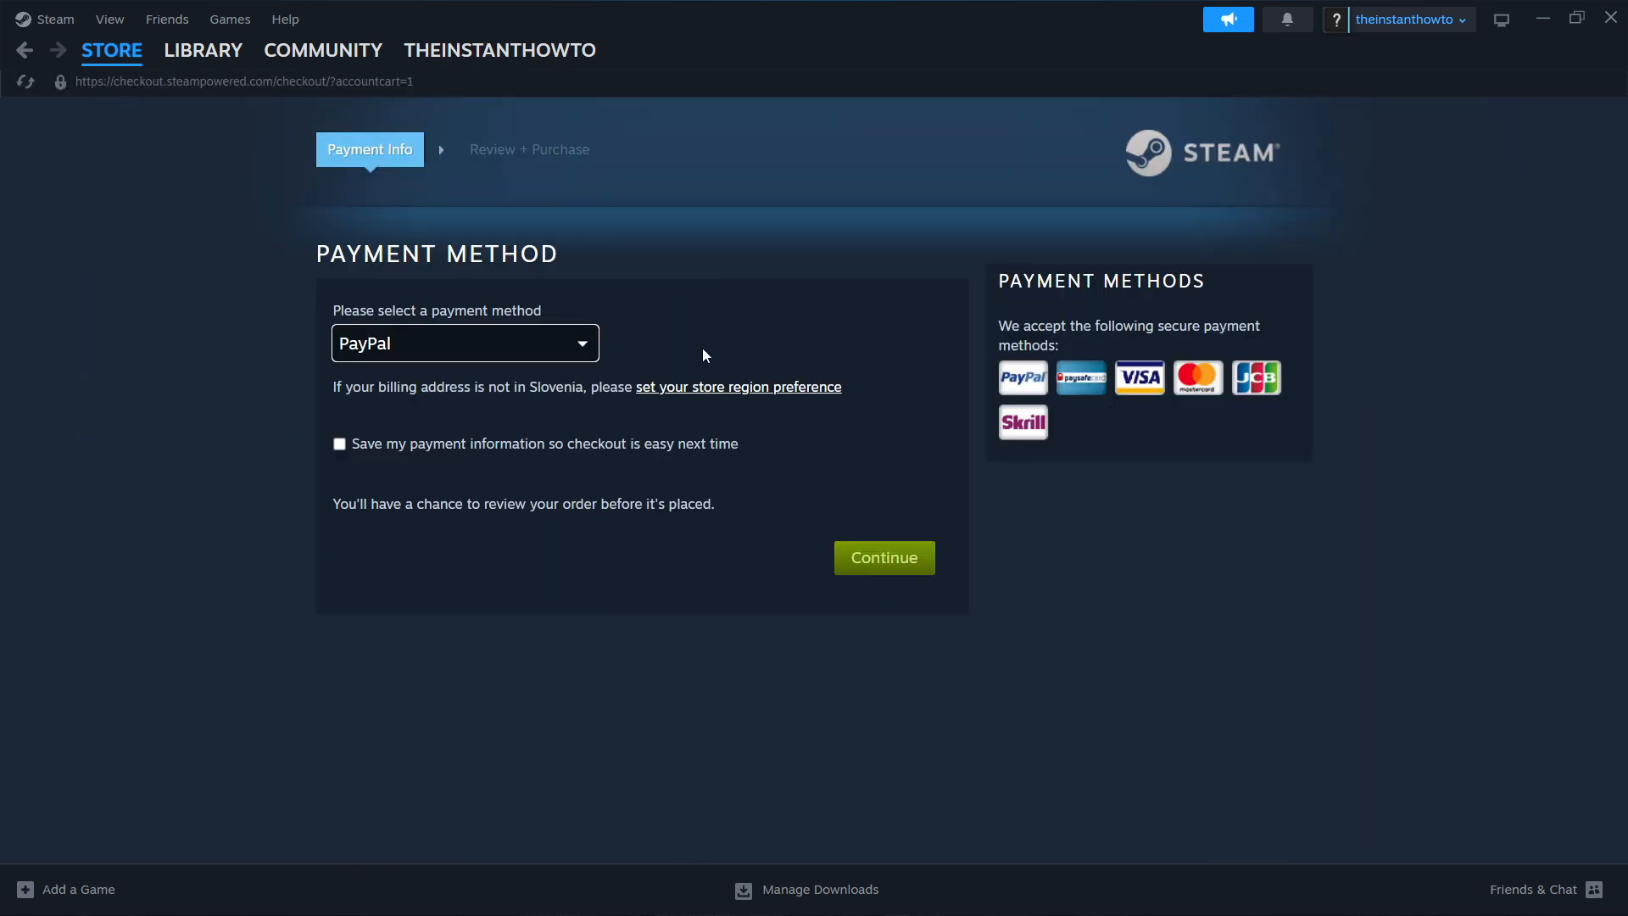
left_click(465, 343)
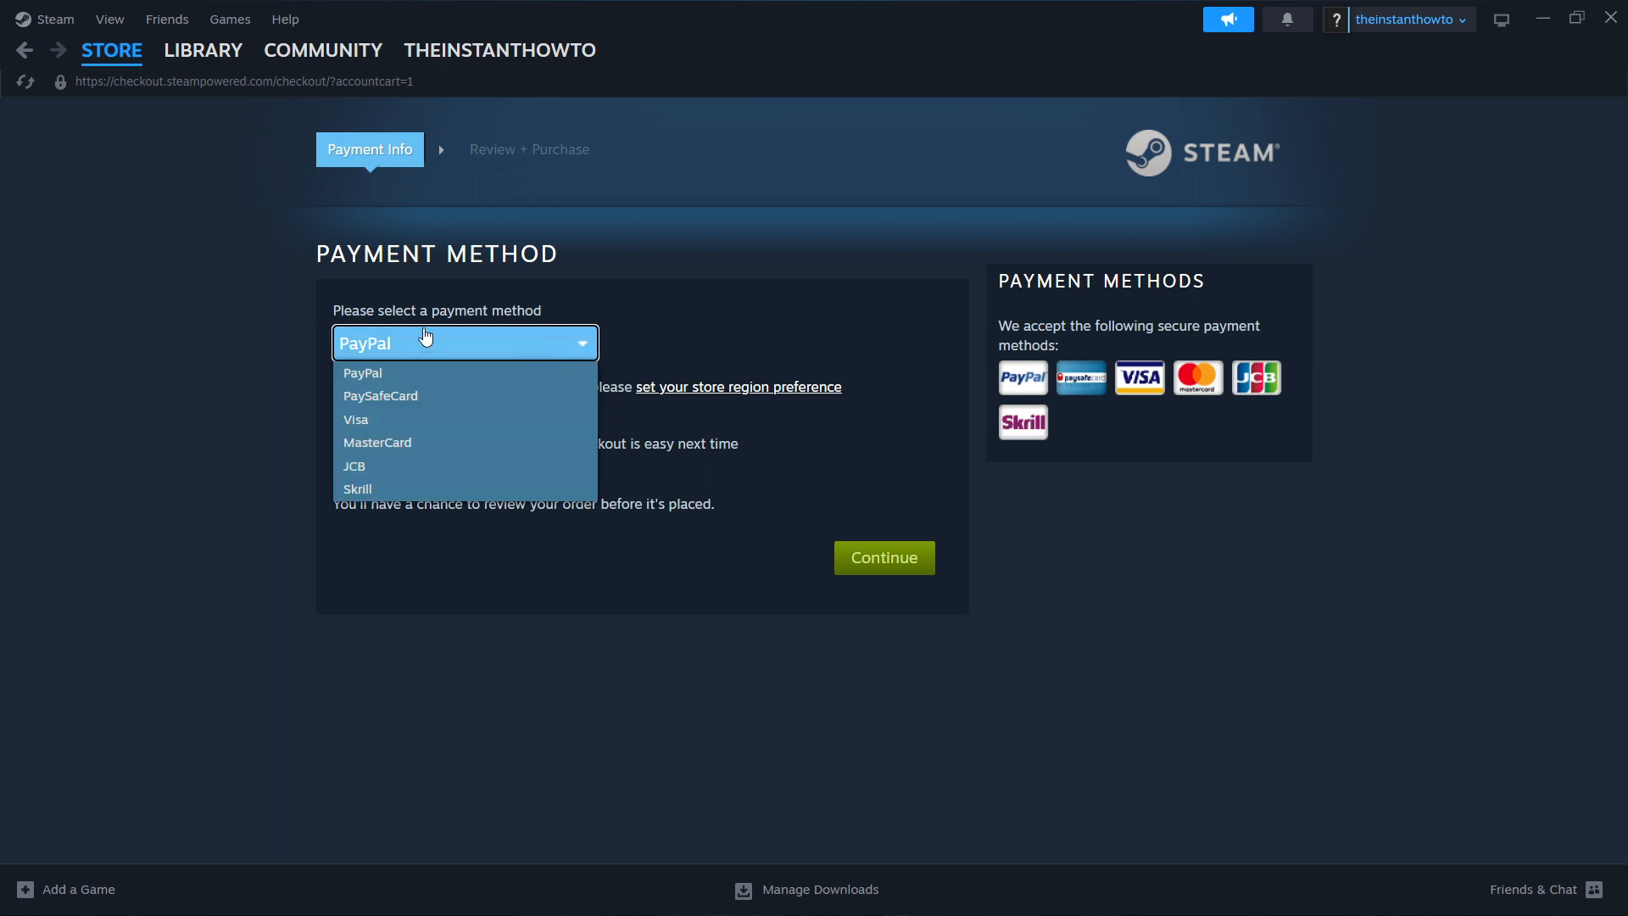
mouse_move(414, 466)
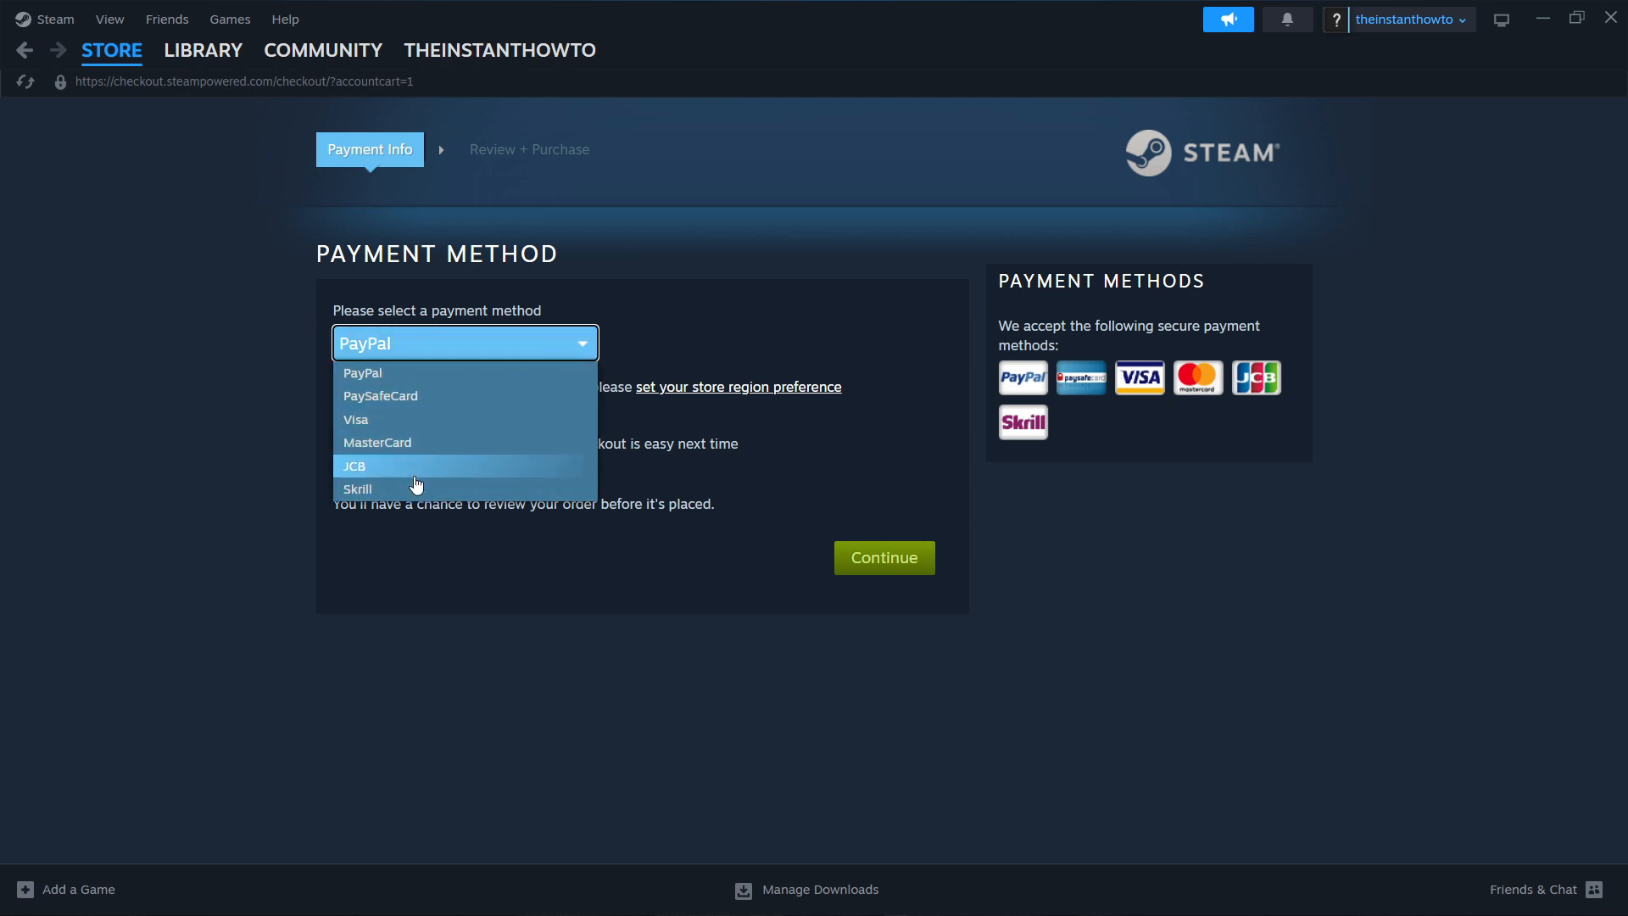
mouse_move(424, 373)
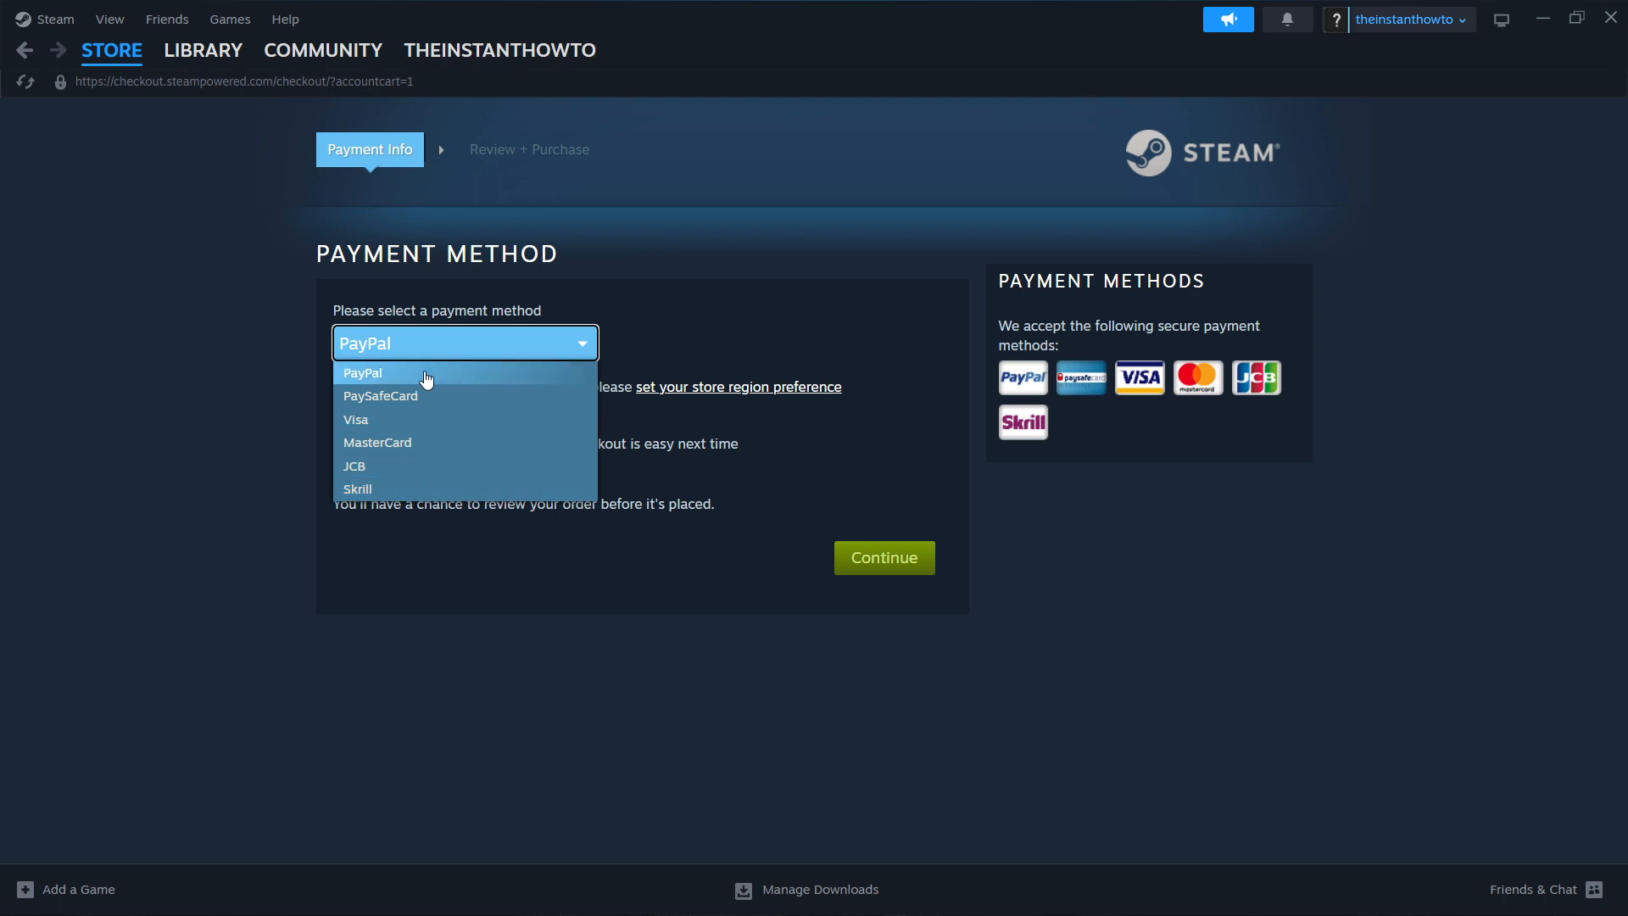
left_click(363, 372)
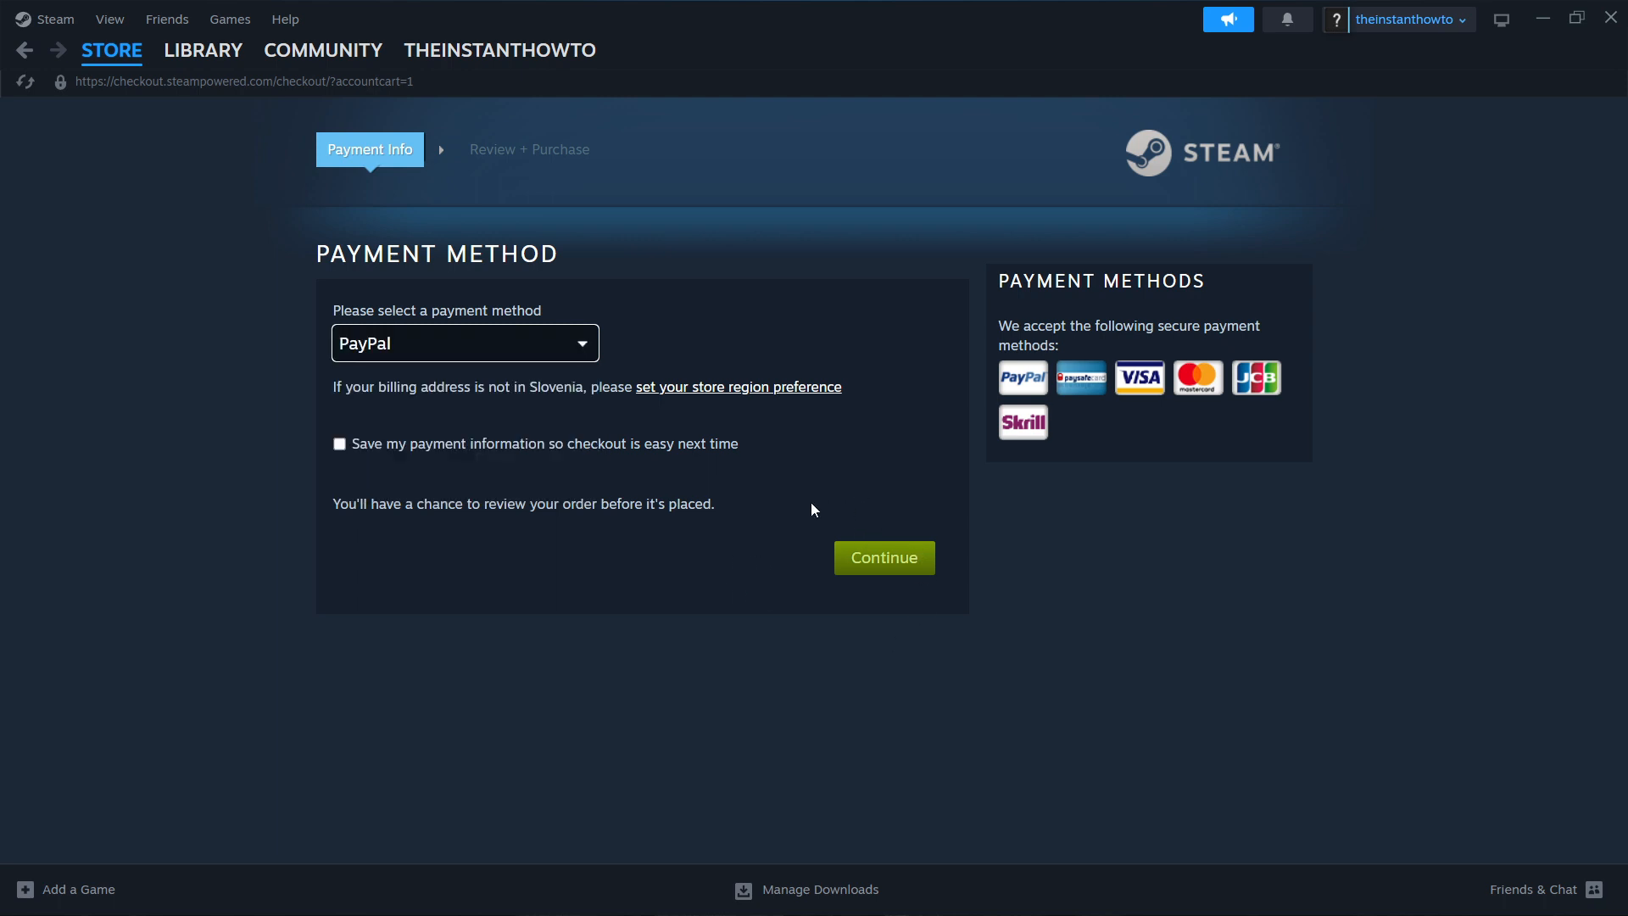
mouse_move(825, 513)
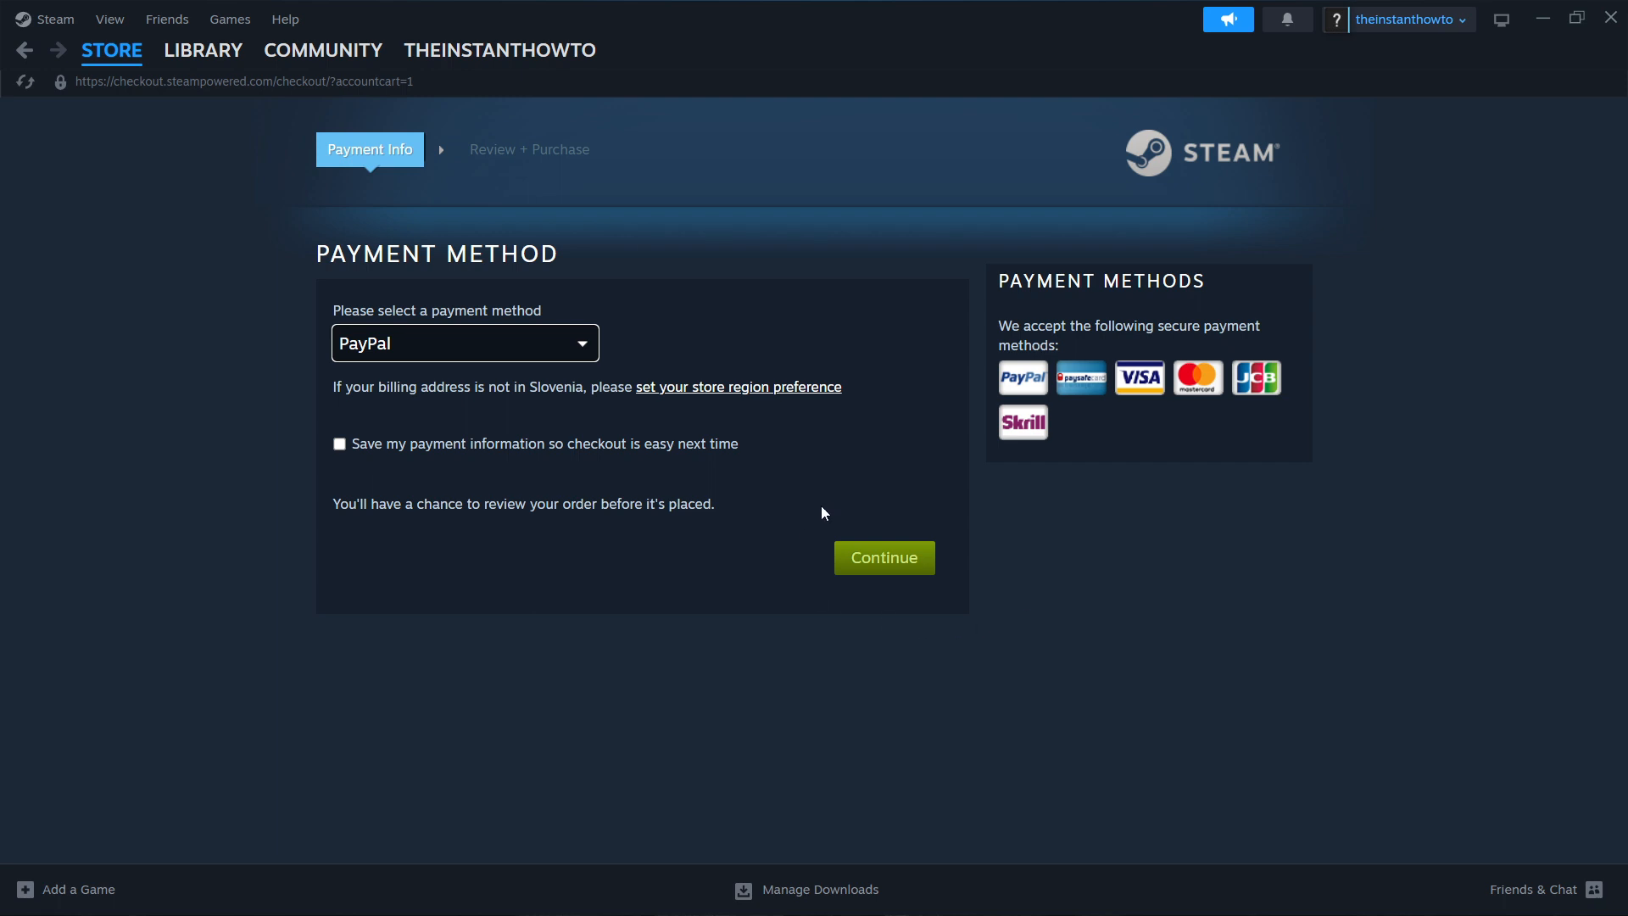
mouse_move(857, 505)
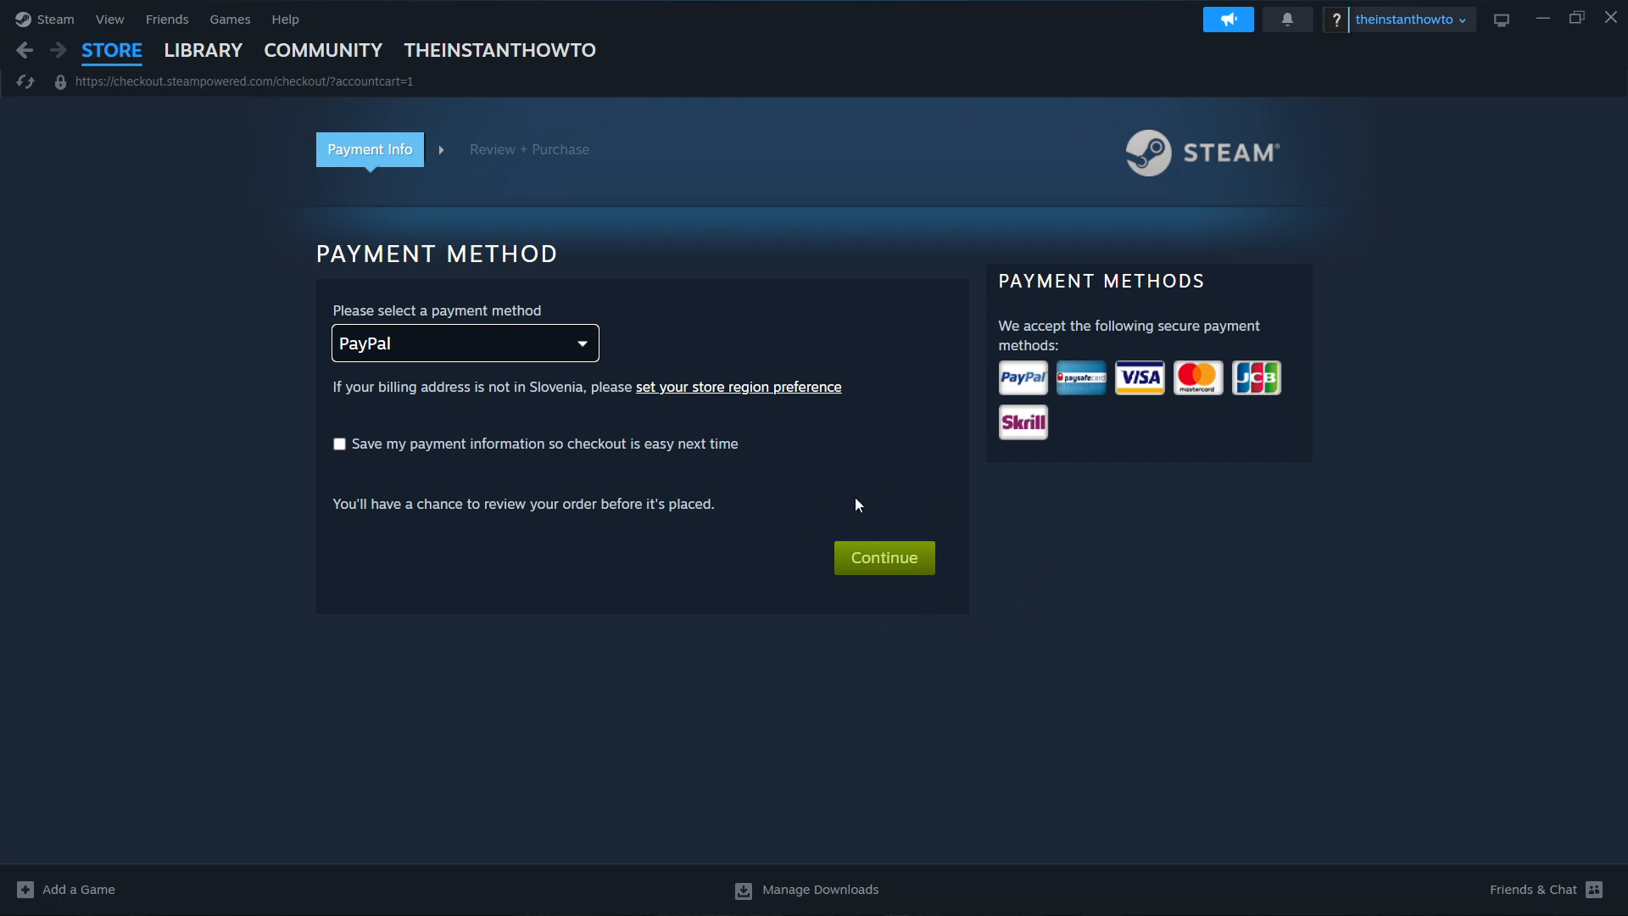
mouse_move(866, 468)
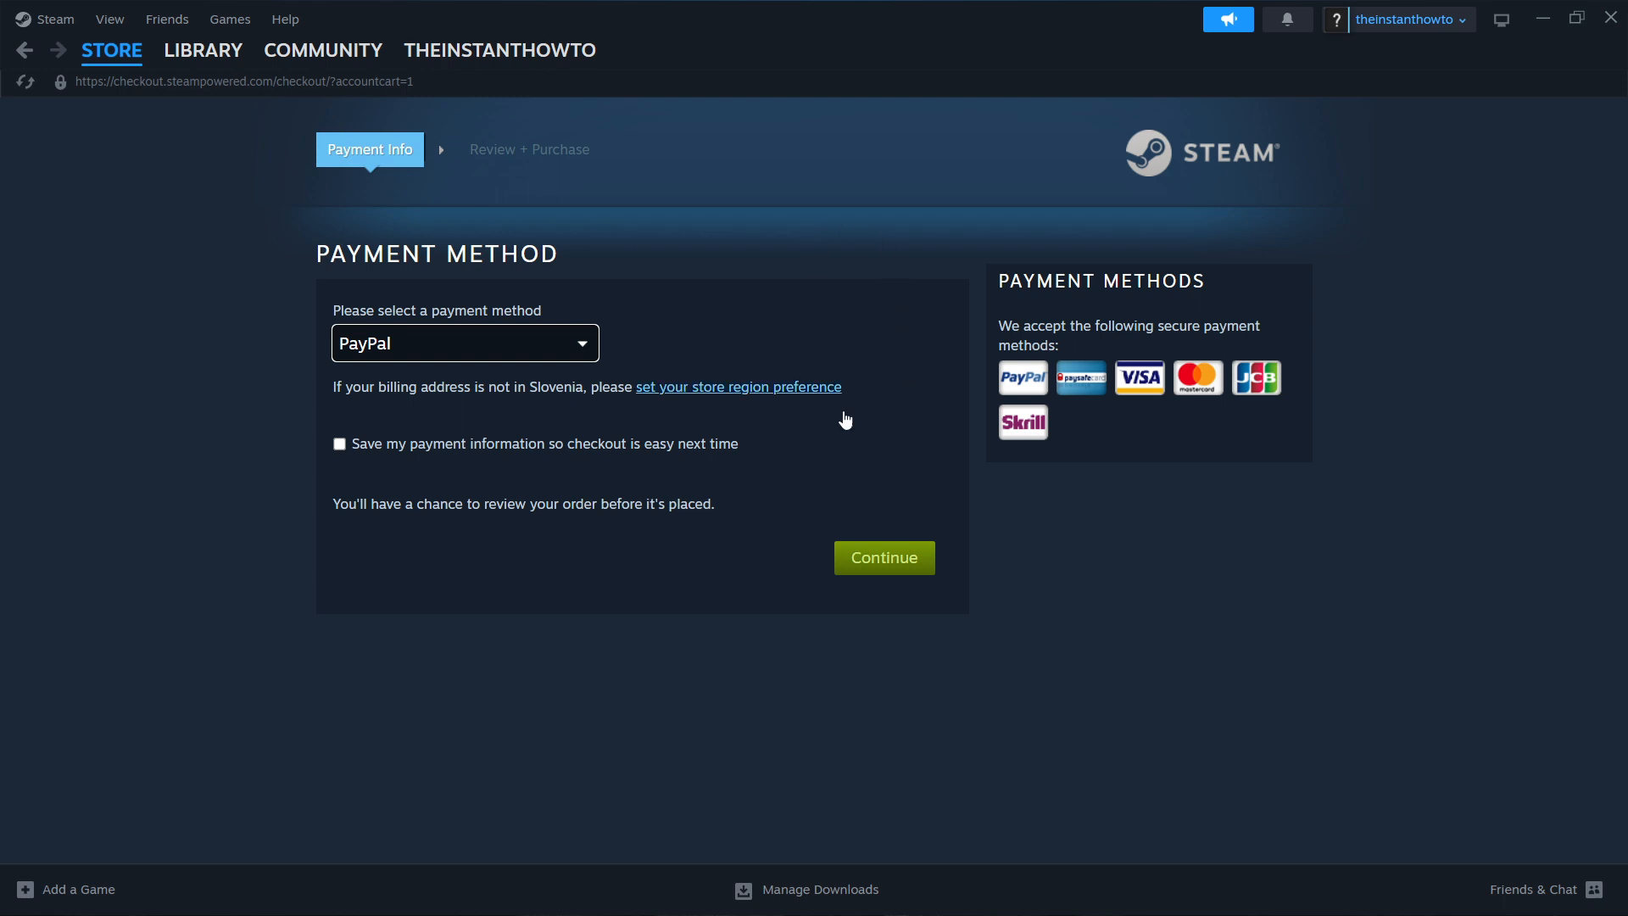
Go to the Steam Library, which lists zero games.
left_click(202, 49)
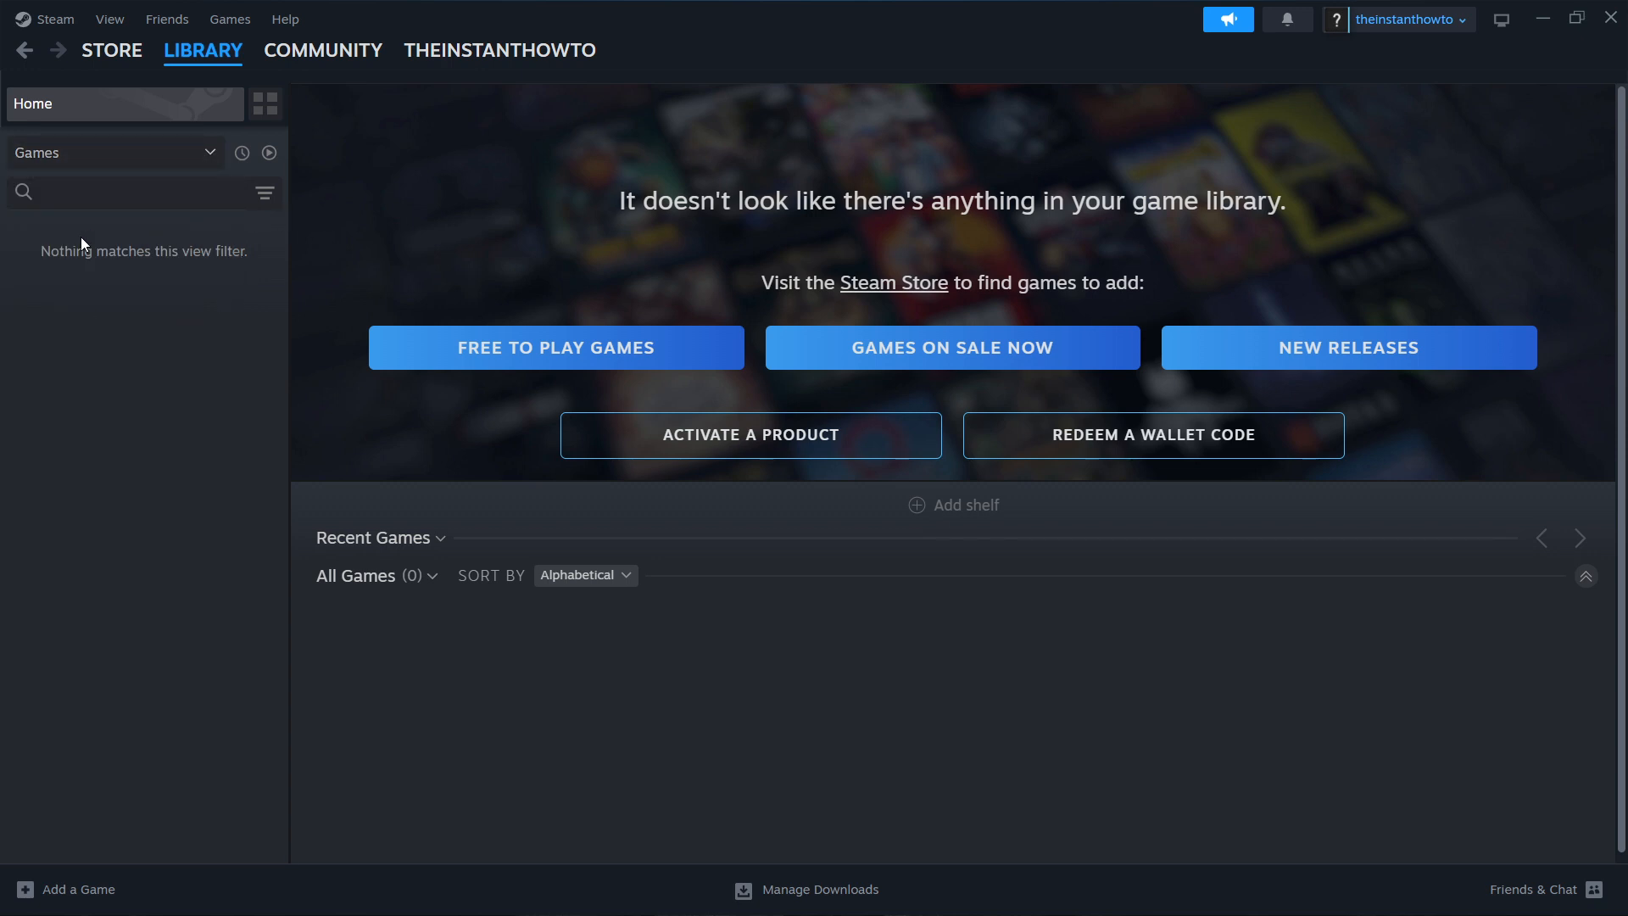
mouse_move(112, 232)
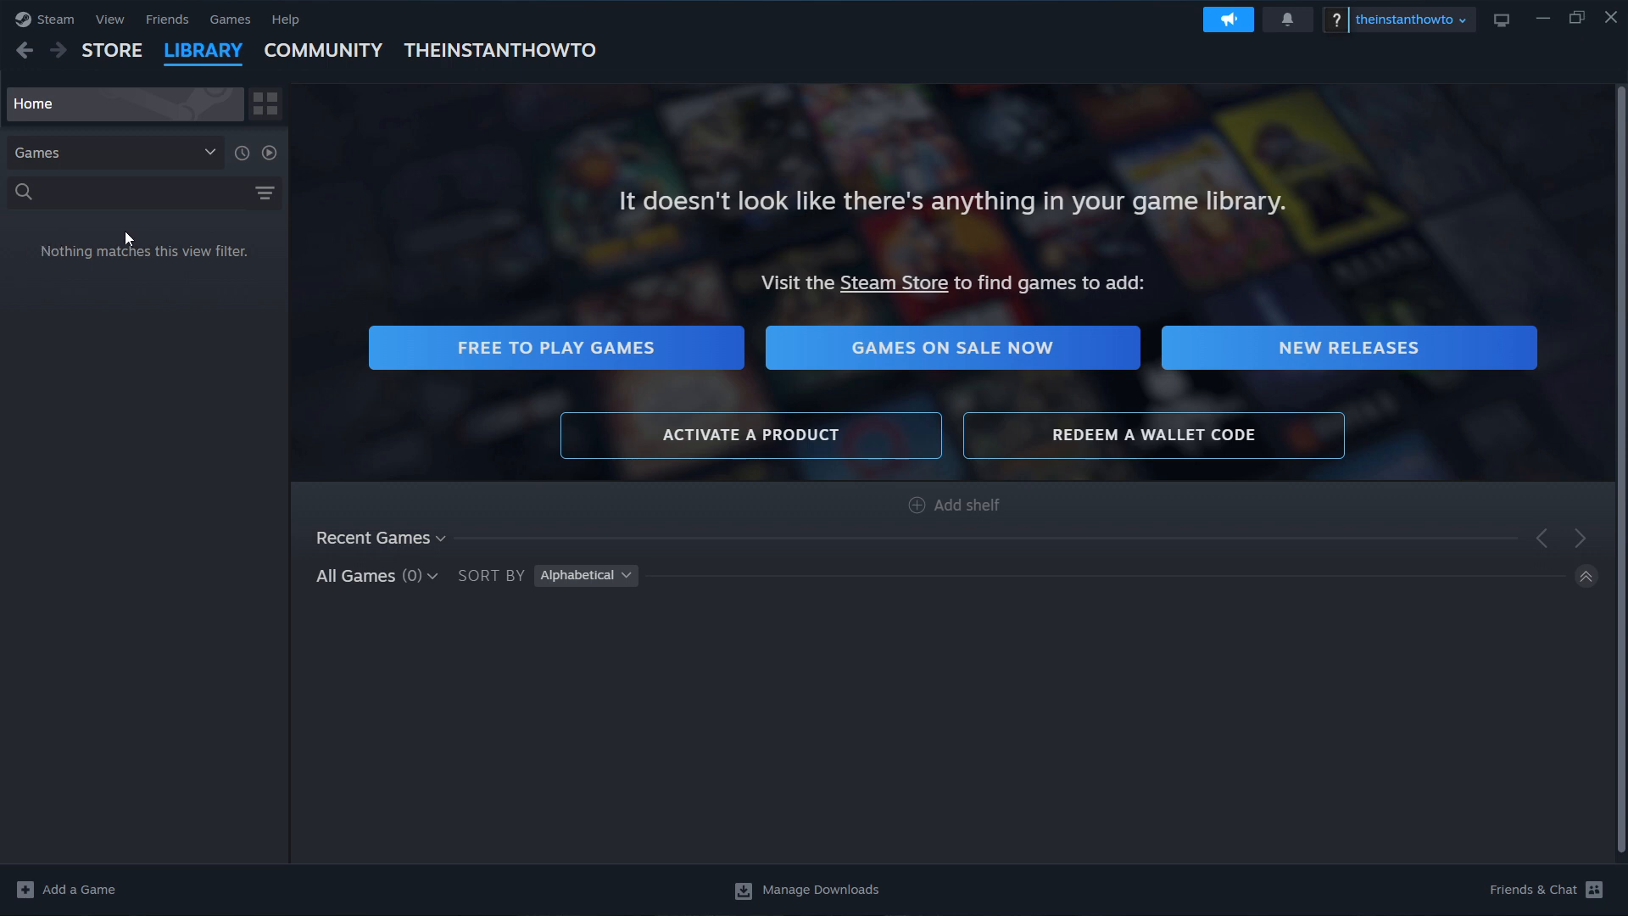
mouse_move(152, 255)
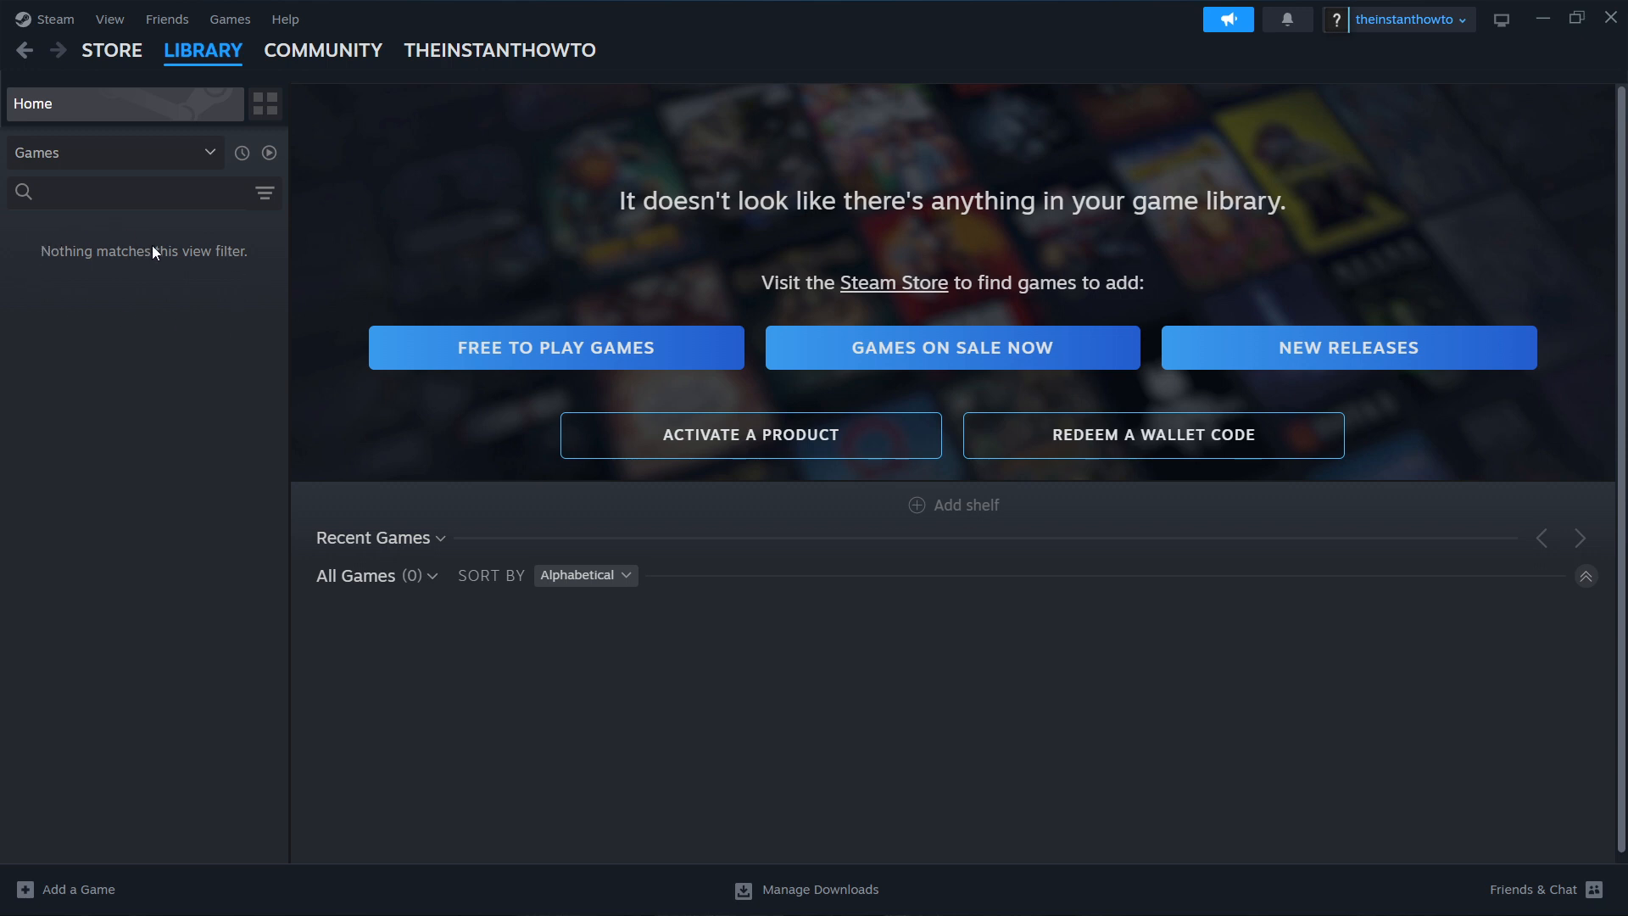